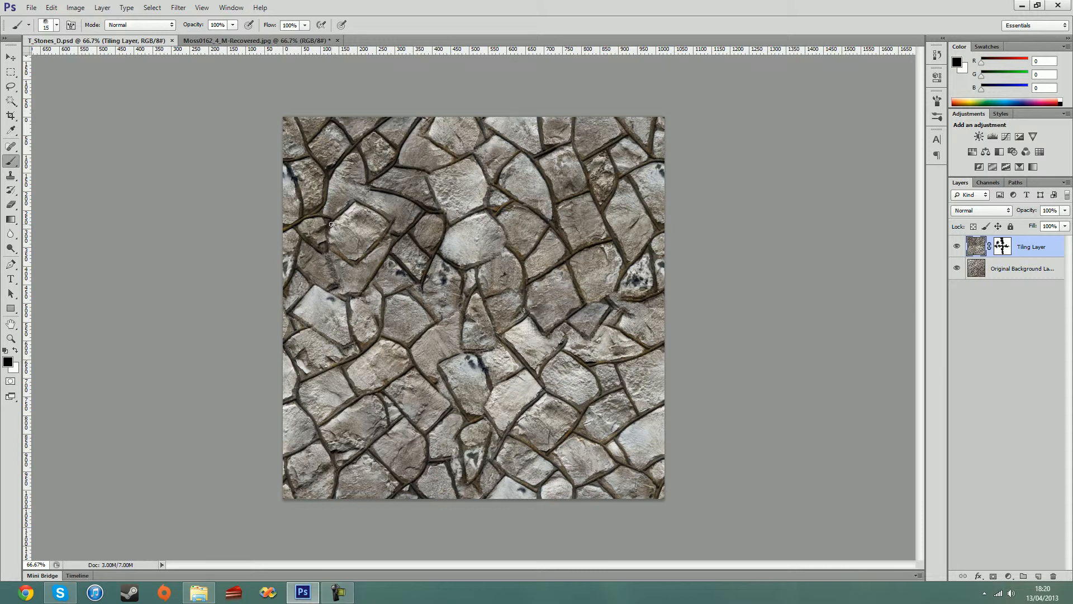
{"action": "mouse_move", "coordinate": [580, 258]}
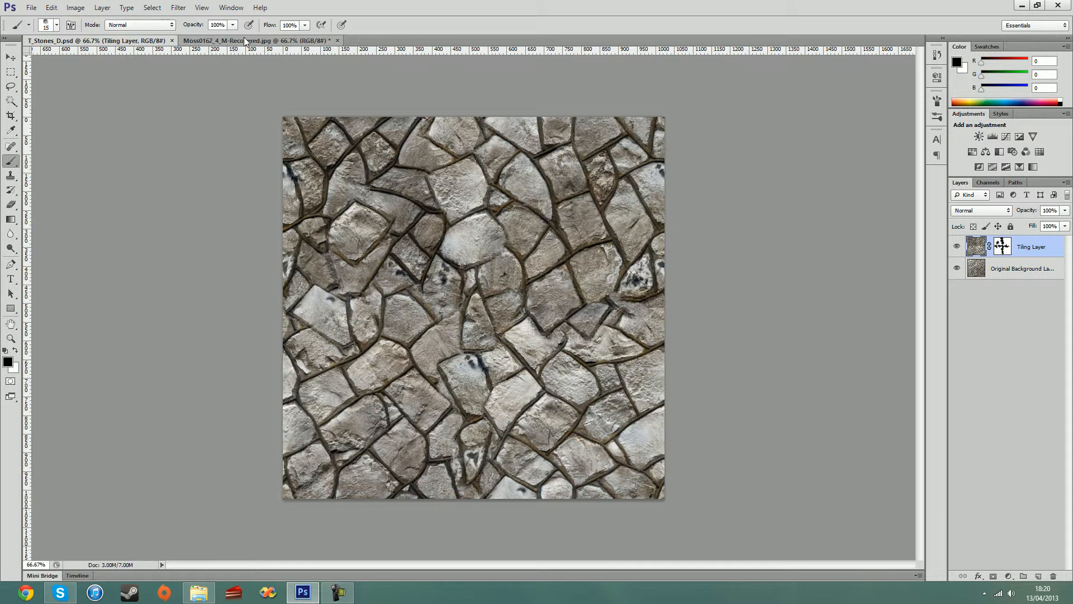
Step: Close the recovered Moss document, declining to save changes
{"action": "left_click", "coordinate": [336, 40]}
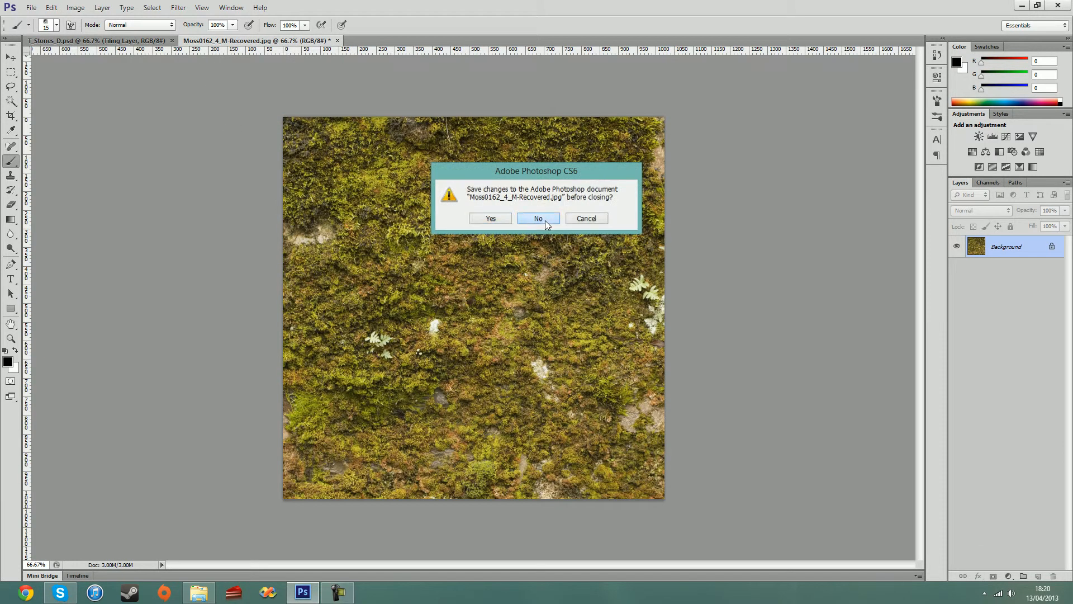
{"action": "left_click", "coordinate": [539, 218]}
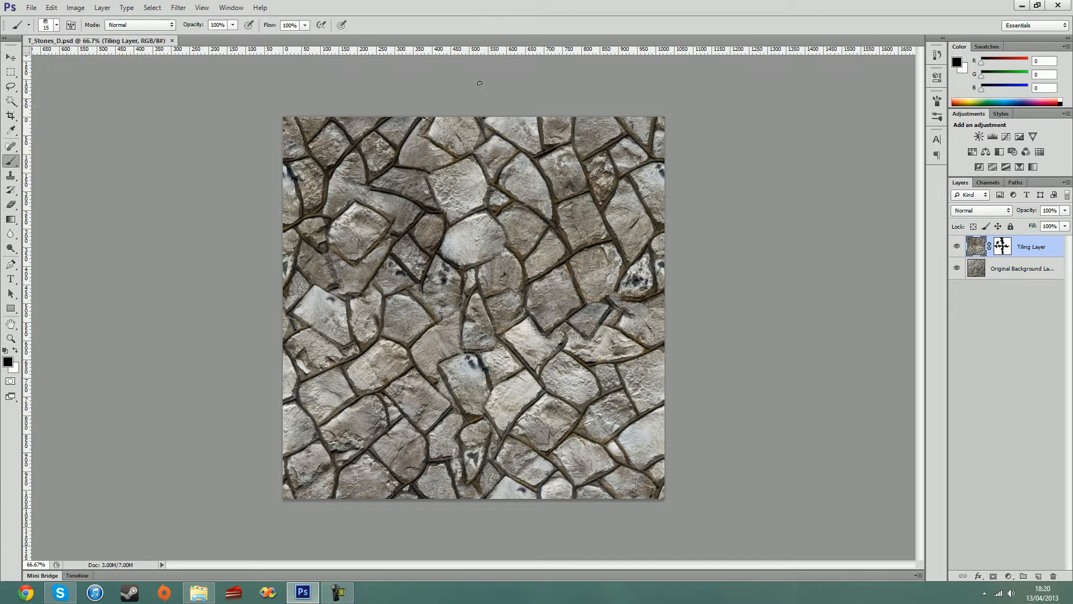
{"action": "mouse_move", "coordinate": [605, 335]}
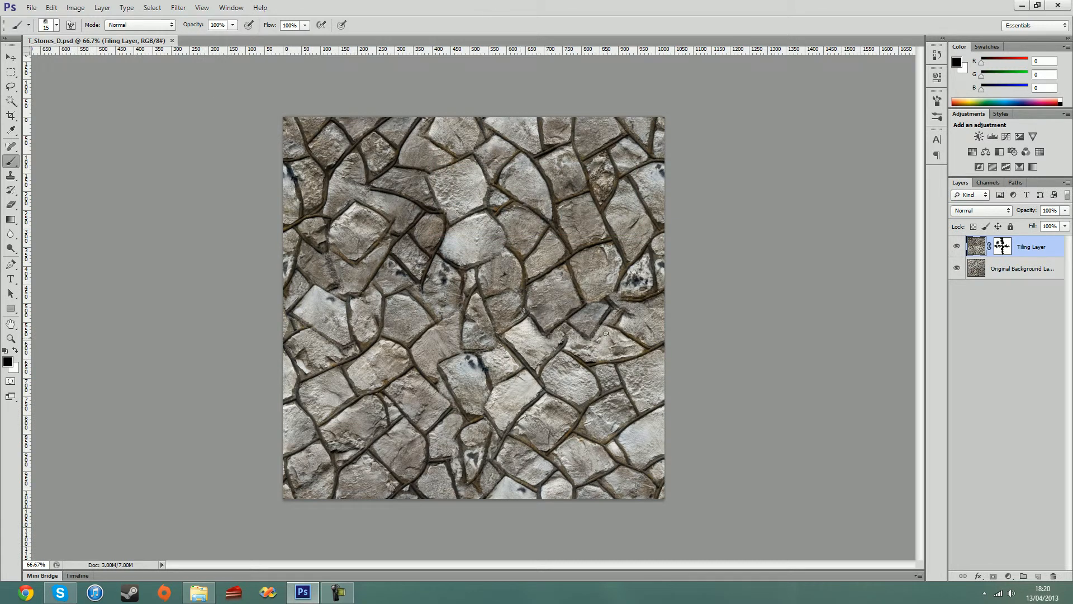
{"action": "mouse_move", "coordinate": [403, 221]}
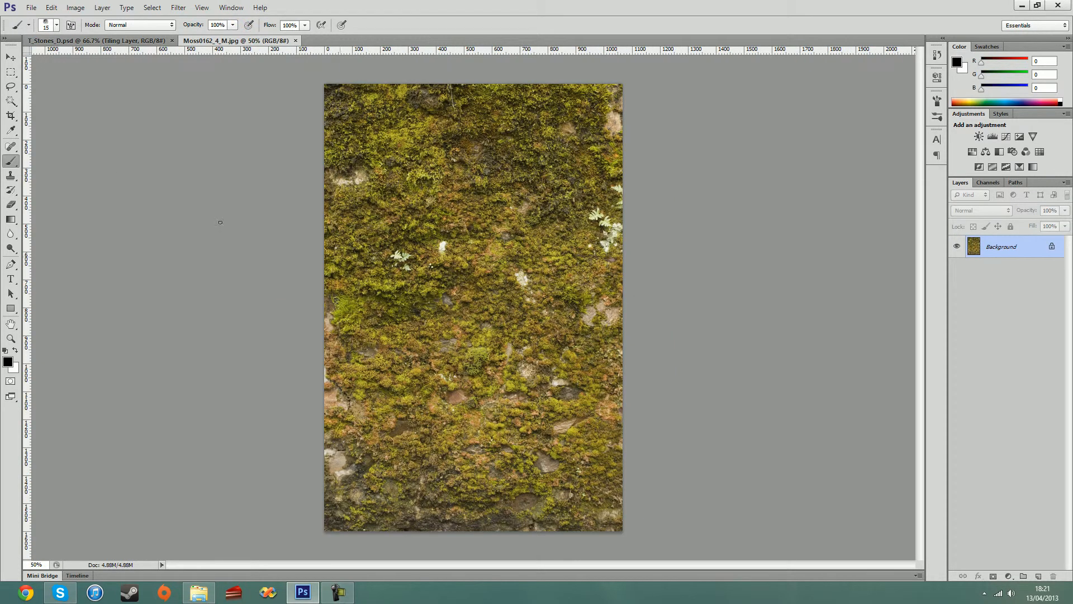
Step: Make a fixed-size 1024×1024 rectangular selection over the middle of the moss photo
{"action": "left_click", "coordinate": [11, 71]}
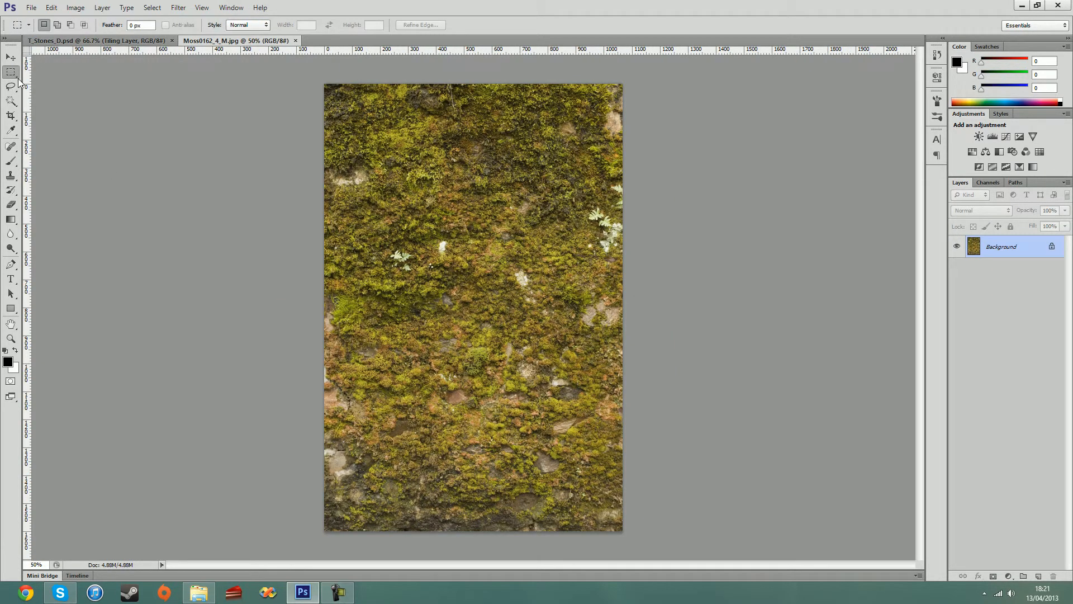
{"action": "left_click", "coordinate": [266, 24]}
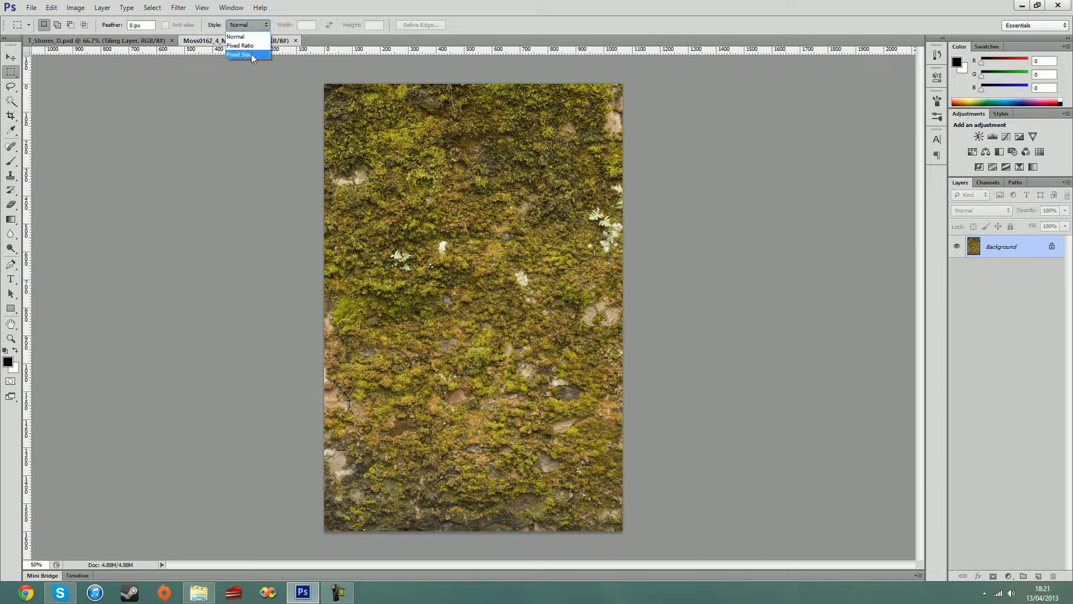
{"action": "left_click", "coordinate": [239, 53]}
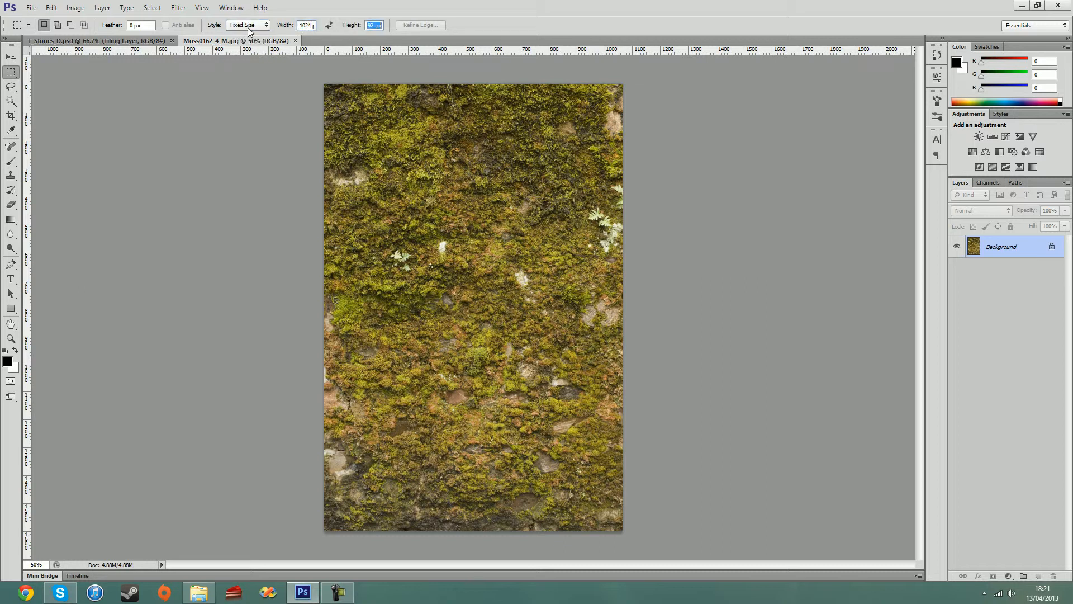
{"action": "type", "text": "1024 p"}
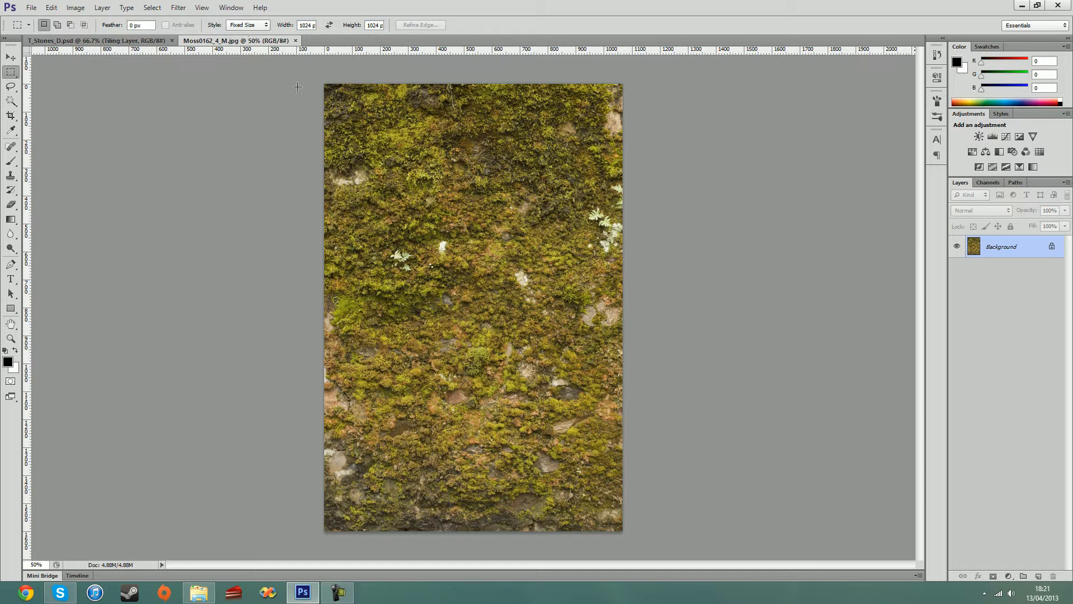
{"action": "left_click_drag", "start_coordinate": [335, 116], "coordinate": [622, 404]}
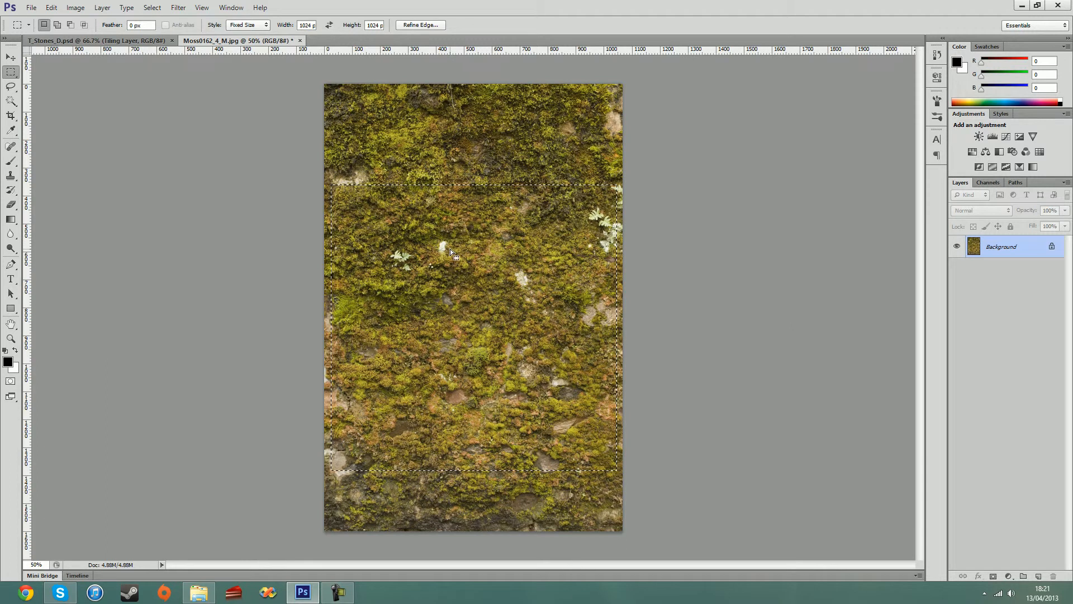
Step: Crop the moss photo to the 1024 square selection and return toward the stone document
{"action": "left_click", "coordinate": [75, 7]}
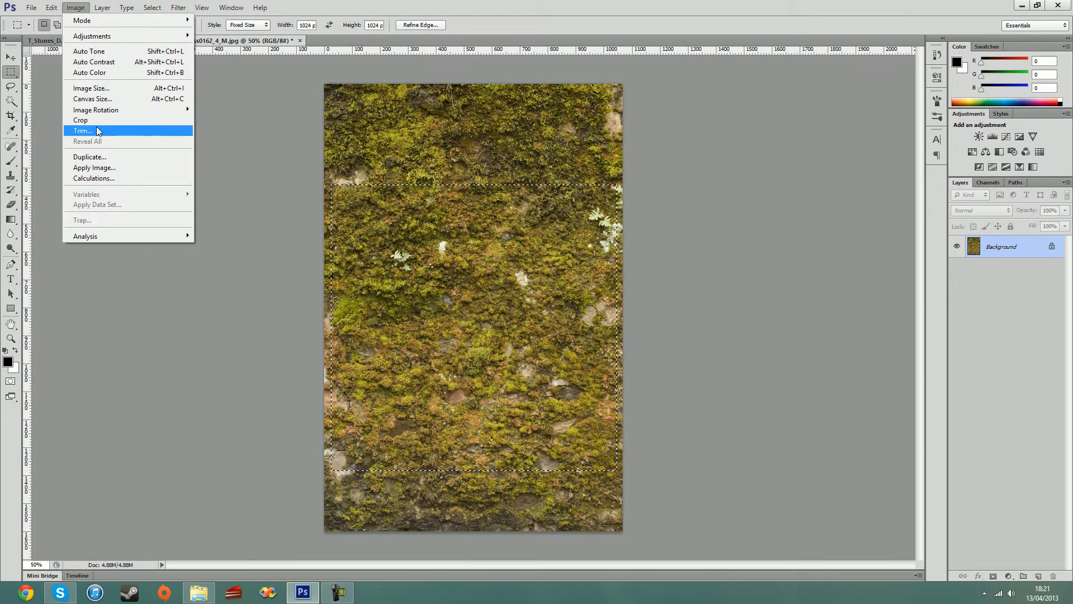
{"action": "left_click", "coordinate": [81, 131]}
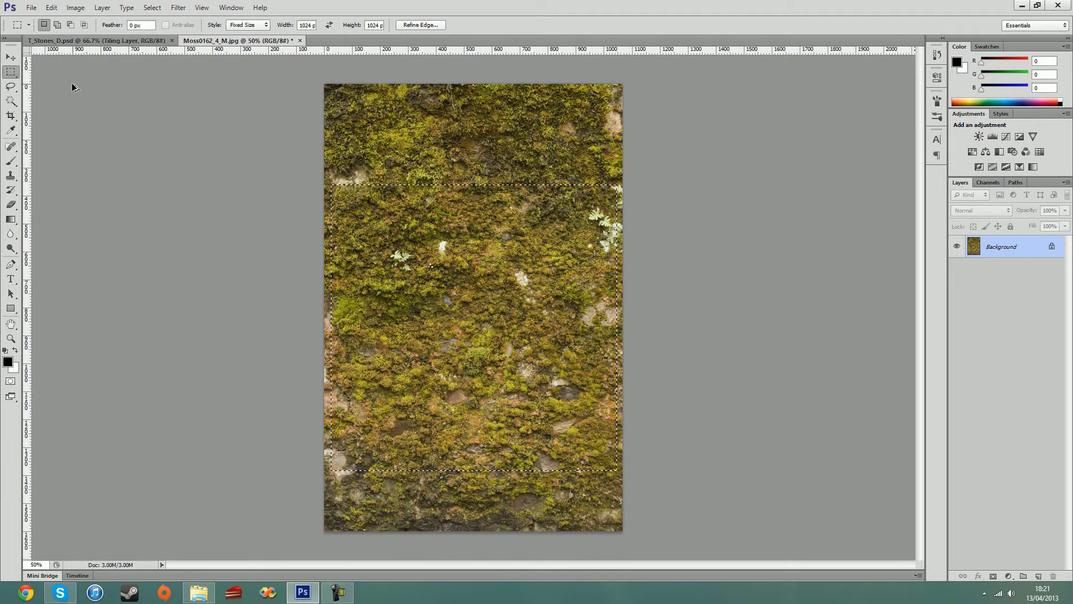
{"action": "left_click", "coordinate": [52, 8]}
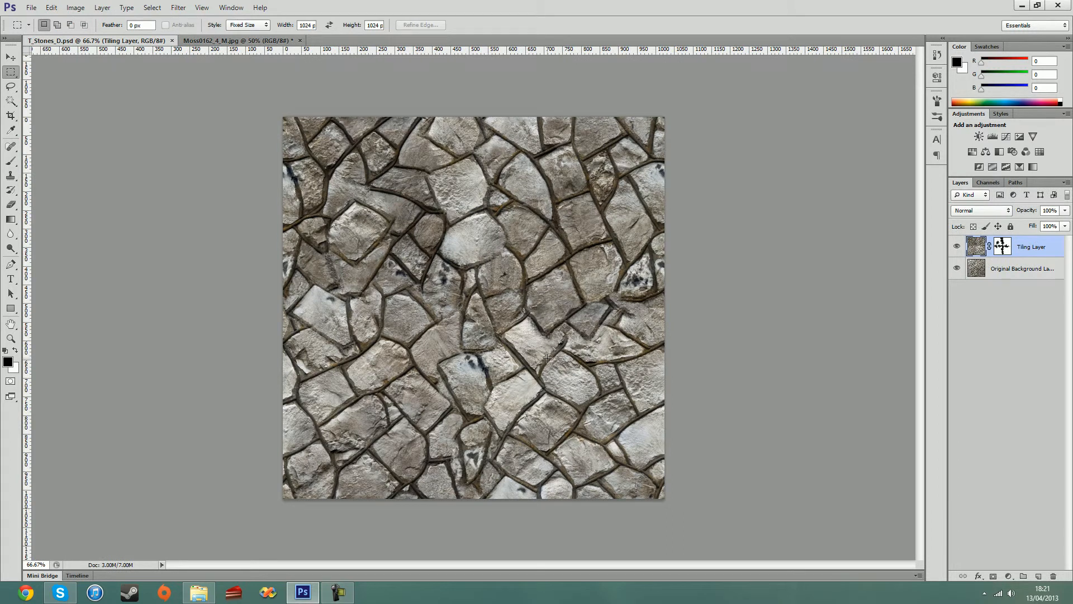
{"action": "mouse_move", "coordinate": [555, 361]}
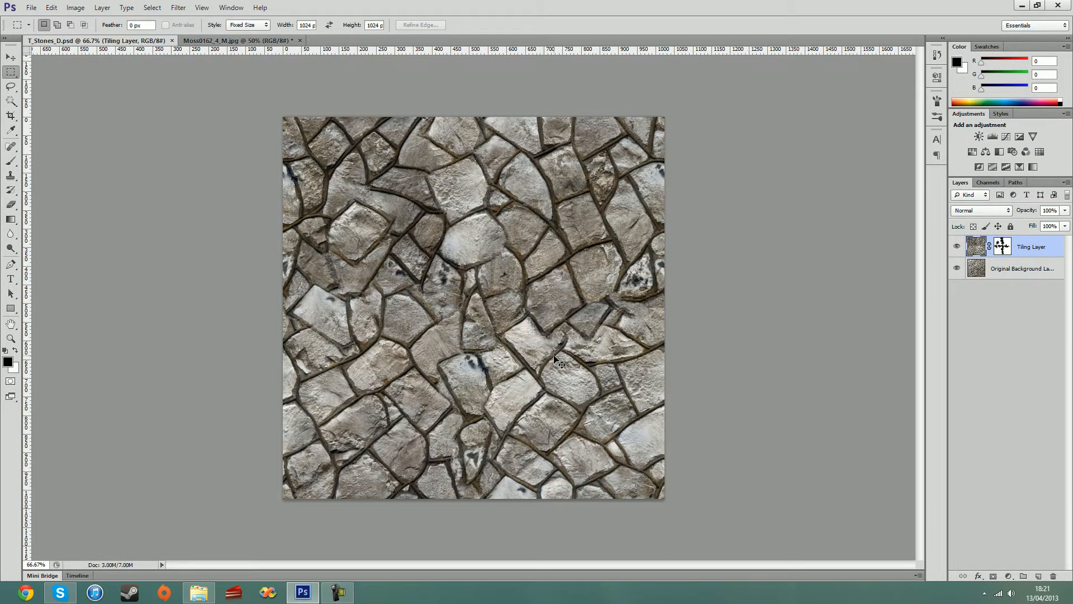
Step: Paste the moss as a new layer over the stones and add a layer mask filled with white
{"action": "left_click", "coordinate": [50, 8]}
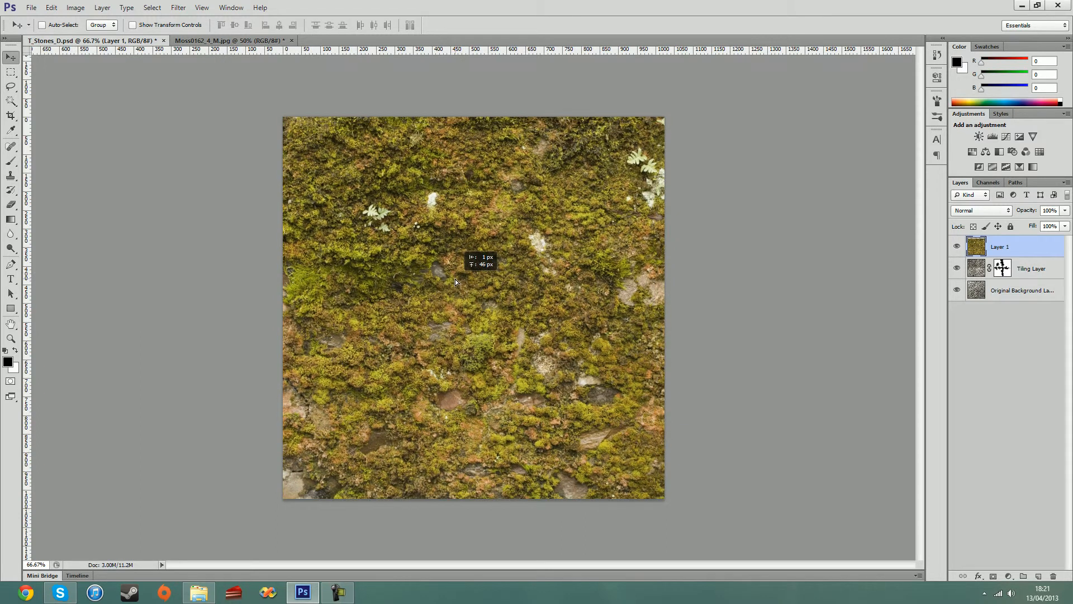
{"action": "mouse_move", "coordinate": [574, 257]}
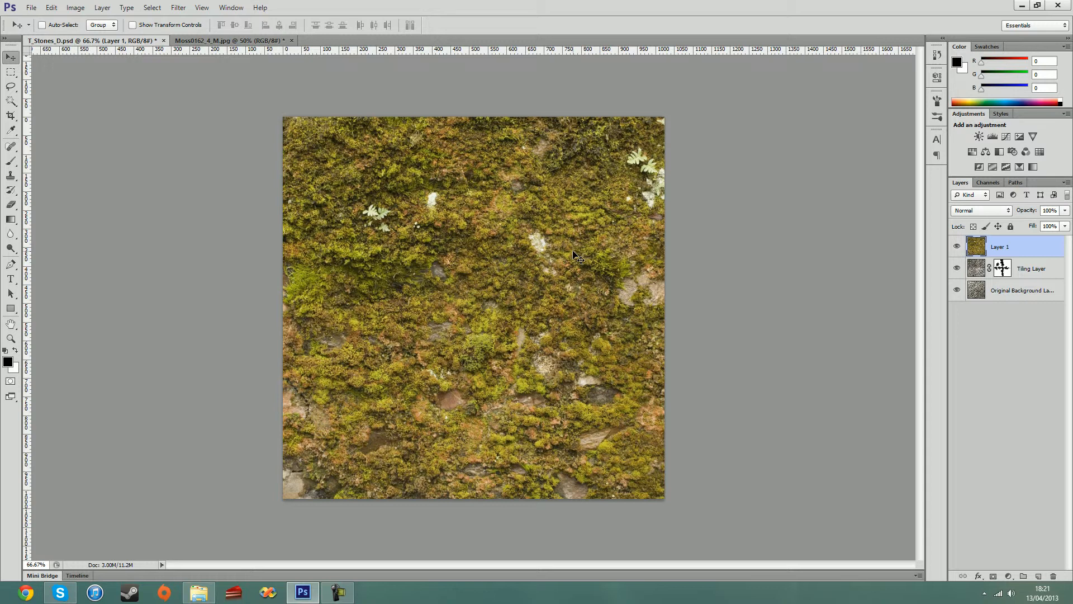
{"action": "mouse_move", "coordinate": [1013, 561]}
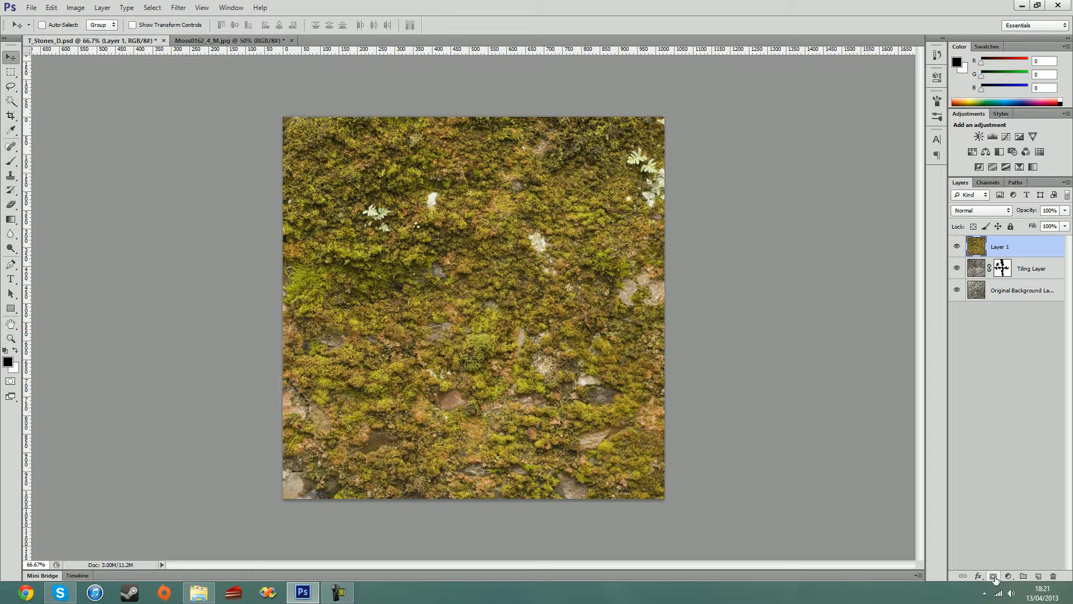
{"action": "left_click", "coordinate": [992, 577]}
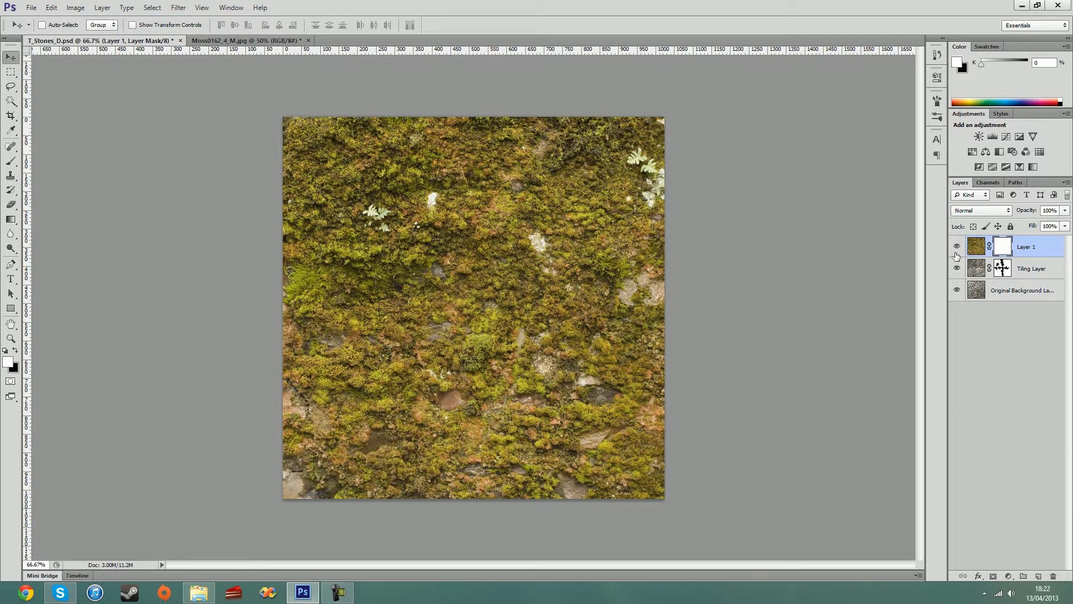
{"action": "mouse_move", "coordinate": [956, 246]}
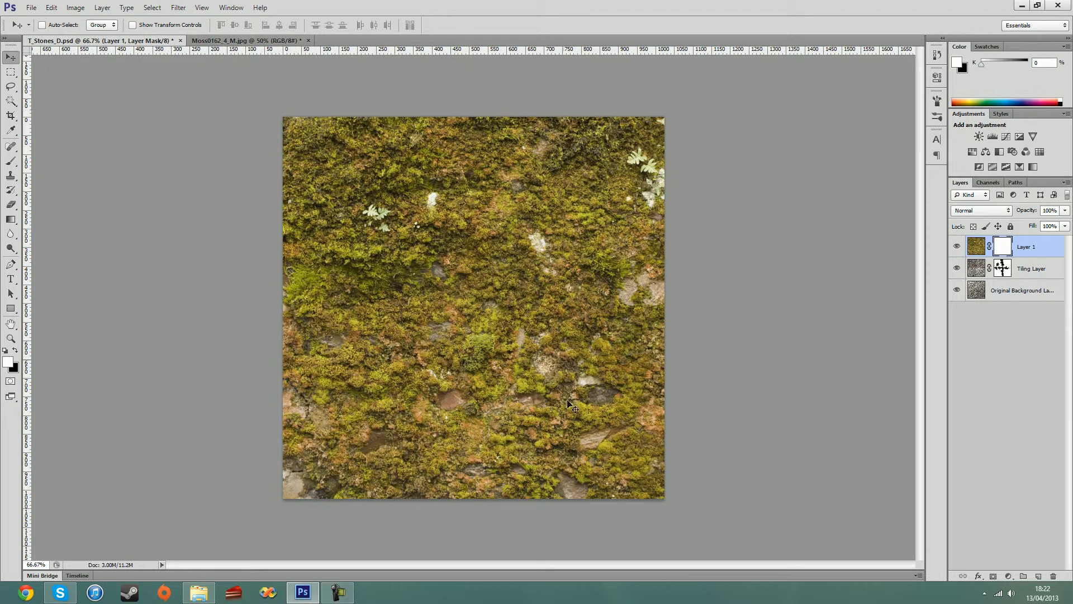
{"action": "mouse_move", "coordinate": [370, 149]}
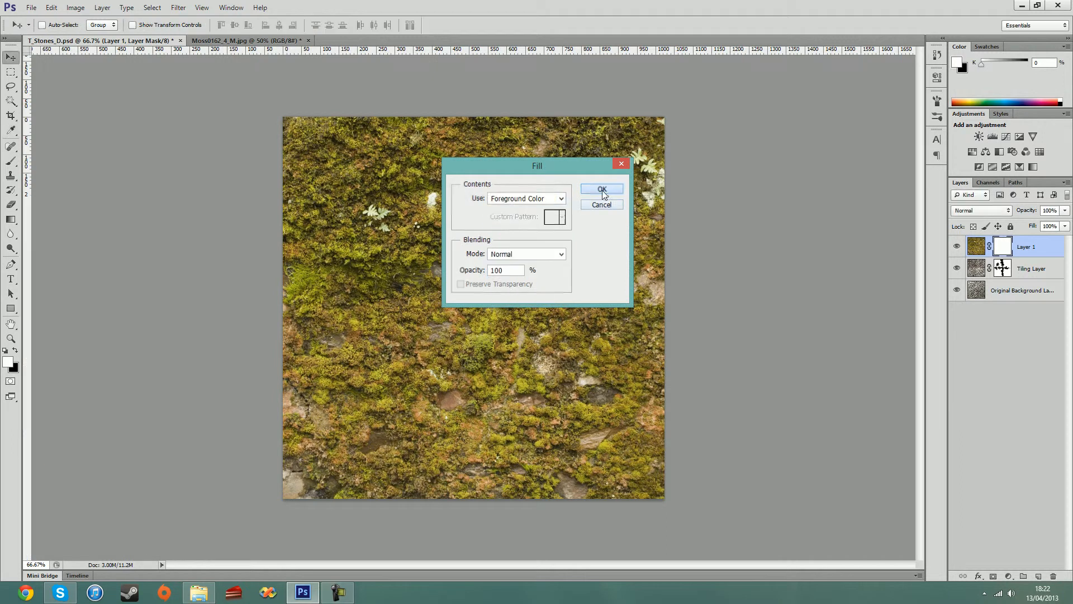
{"action": "left_click", "coordinate": [601, 189]}
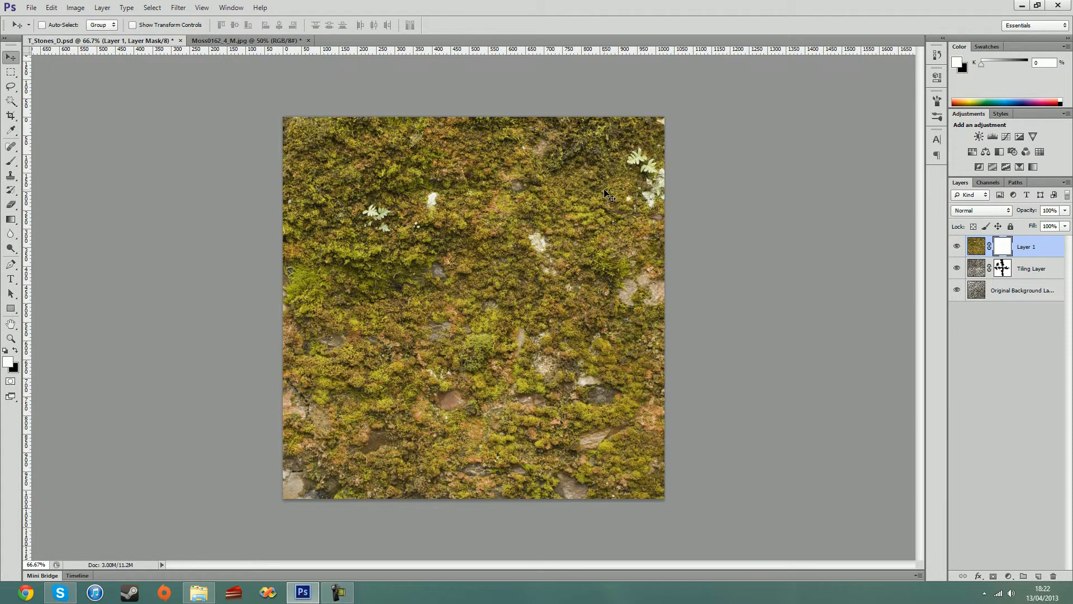
{"action": "mouse_move", "coordinate": [975, 251]}
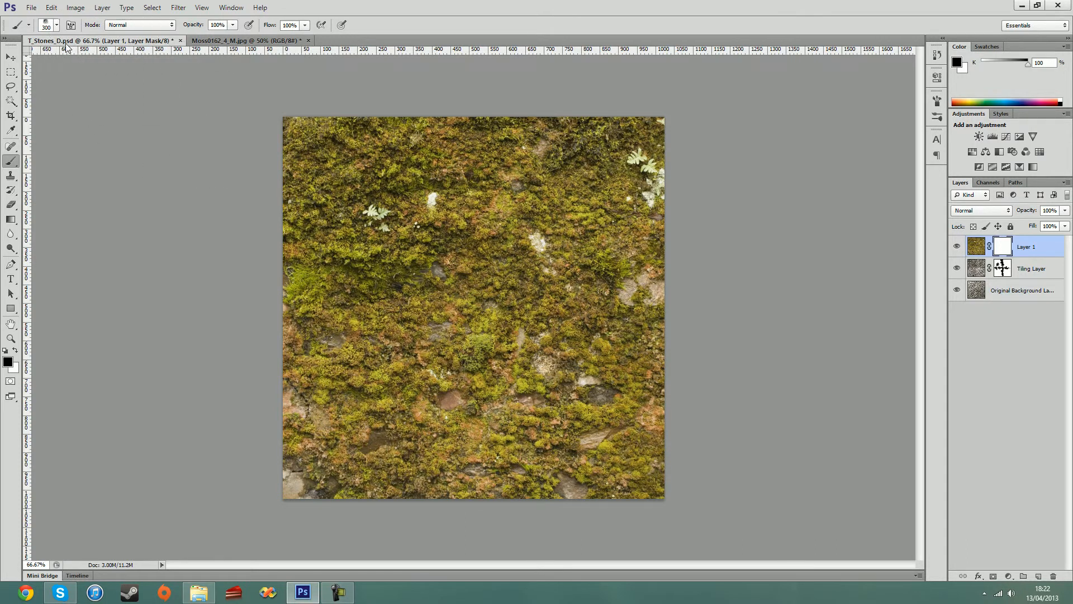
Step: Fill the moss mask black and pick a 300 px soft round brush for mask painting
{"action": "left_click", "coordinate": [56, 25]}
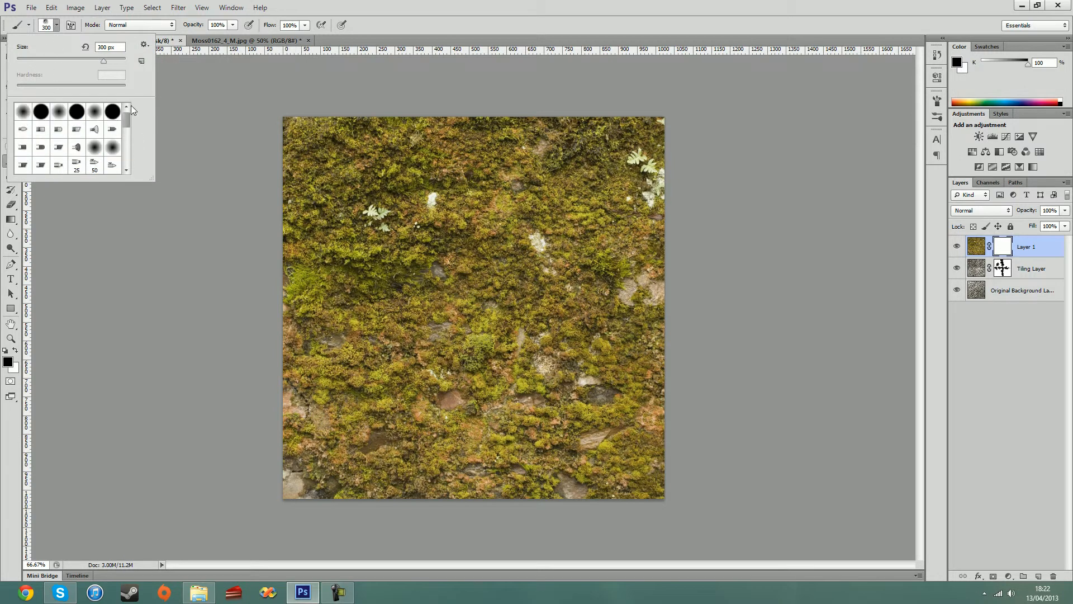
{"action": "left_click", "coordinate": [103, 41]}
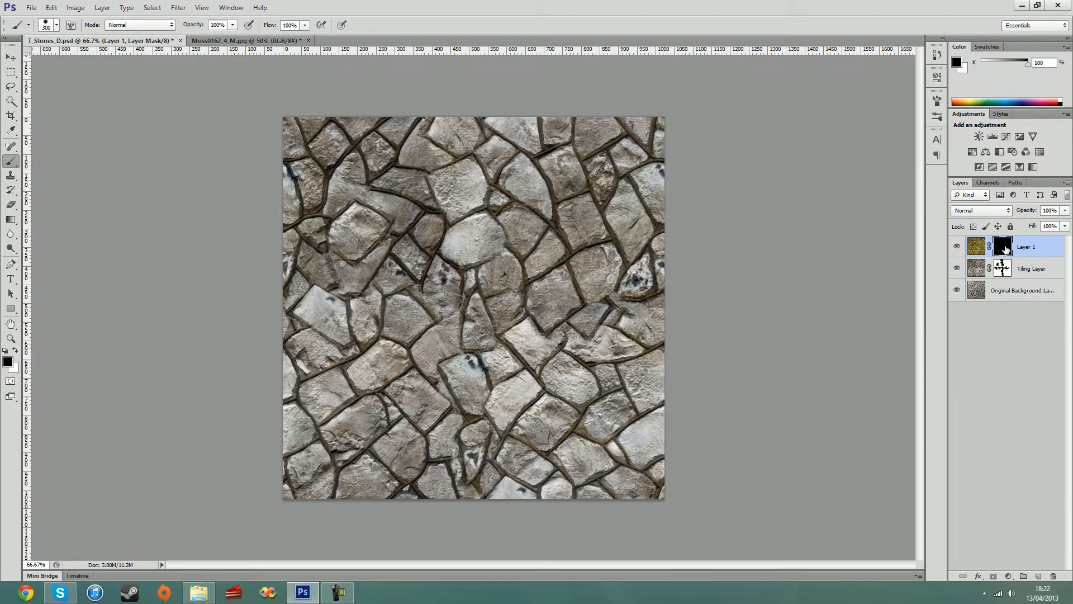
{"action": "mouse_move", "coordinate": [493, 287]}
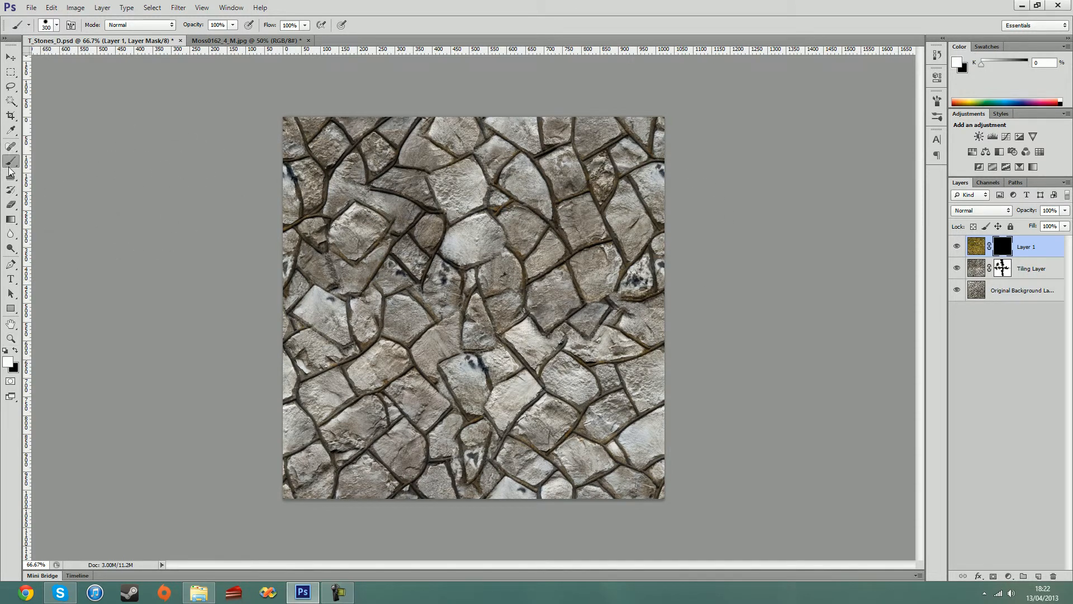
{"action": "left_click", "coordinate": [56, 25]}
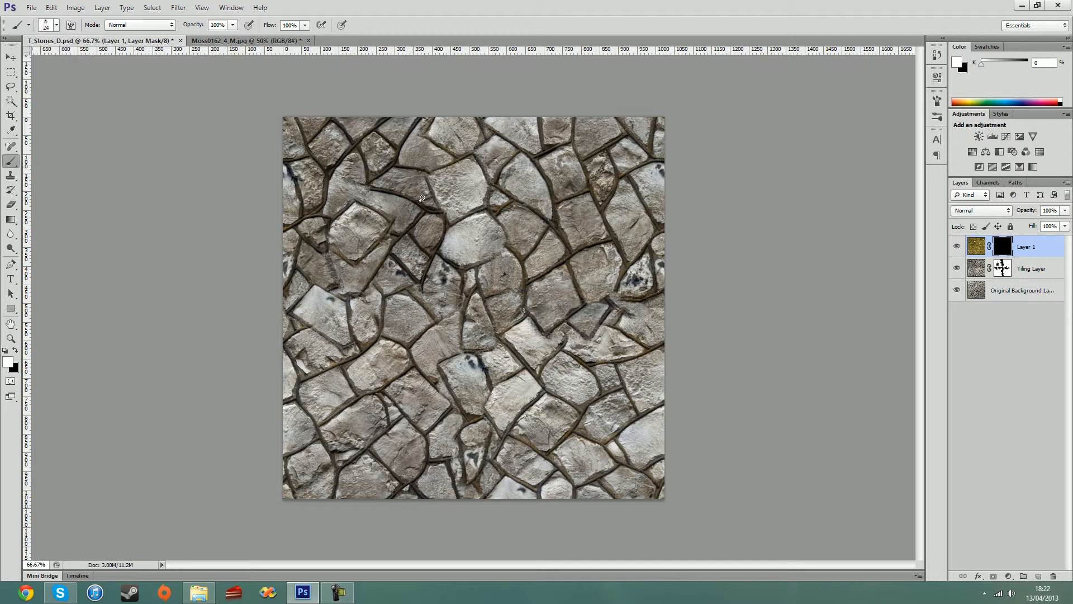
{"action": "left_click", "coordinate": [465, 232]}
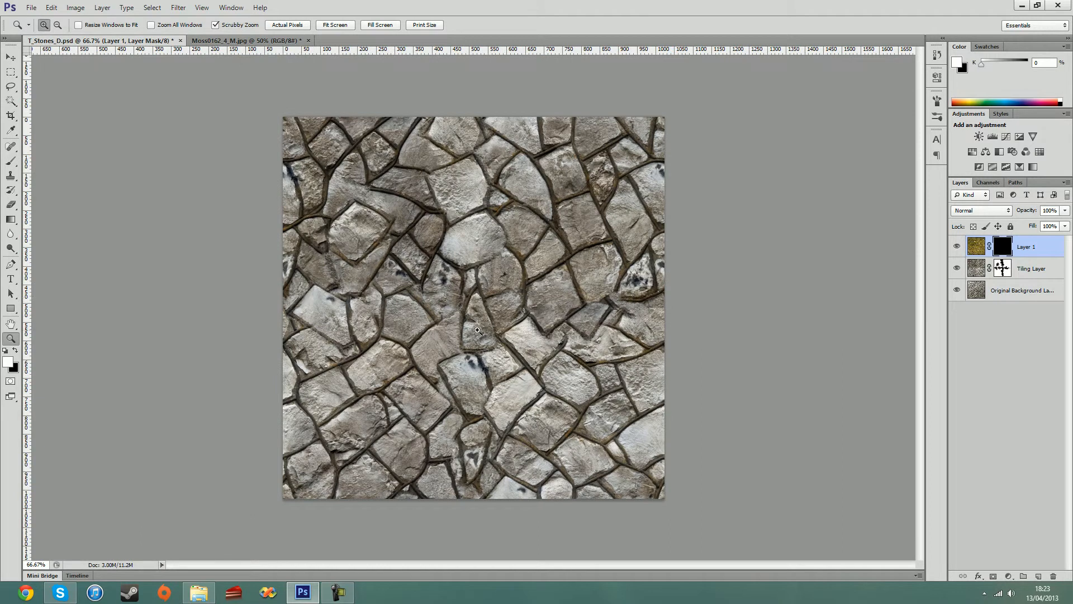
{"action": "mouse_move", "coordinate": [535, 281]}
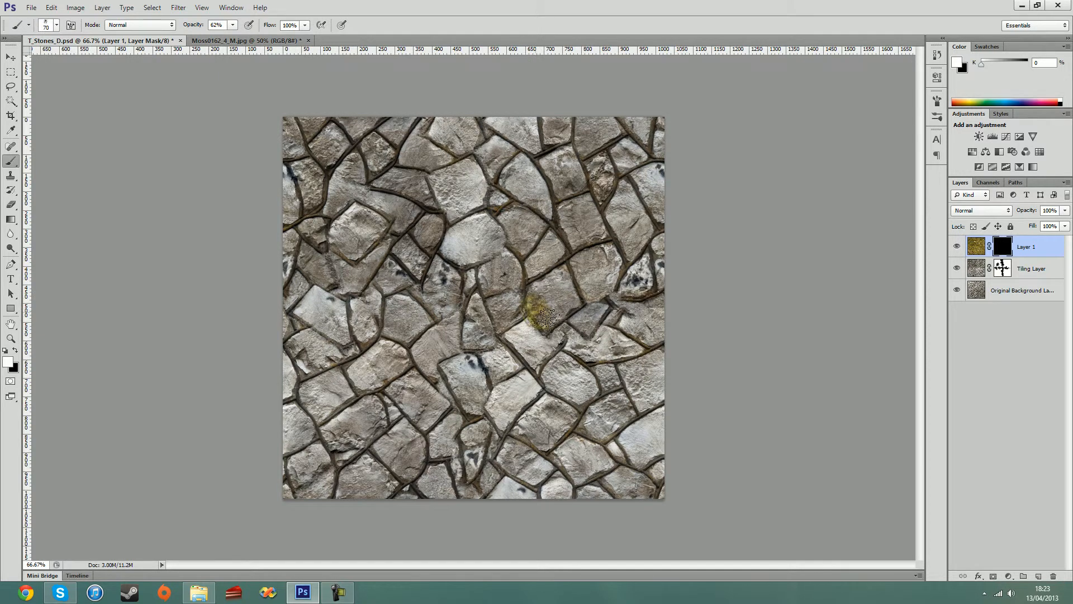
Step: Paint white on the mask along the seams right of centre to reveal a first moss streak
{"action": "left_click_drag", "start_coordinate": [545, 319], "coordinate": [581, 322]}
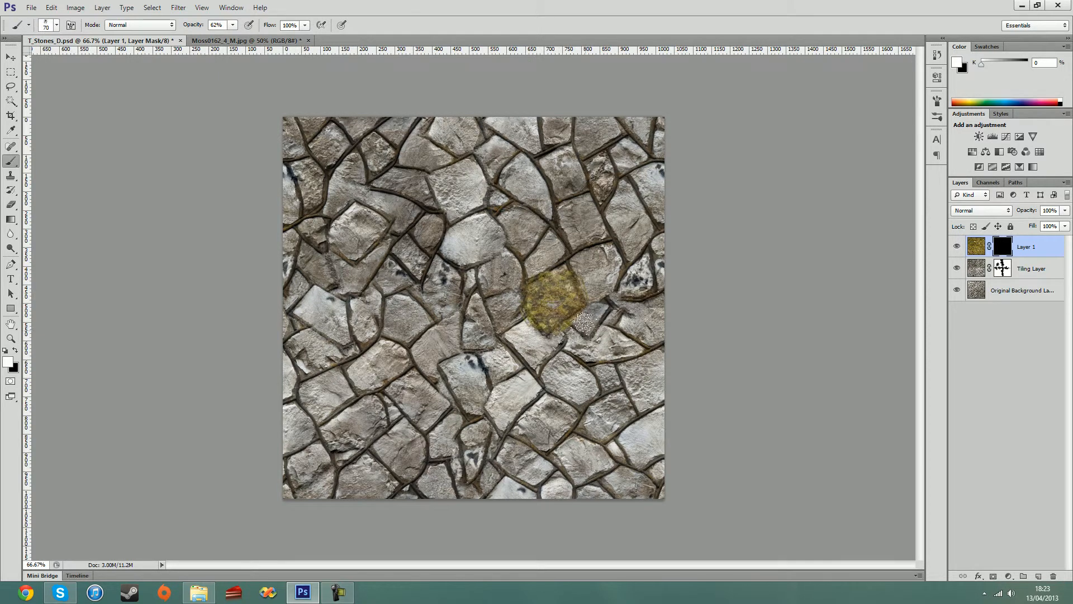
{"action": "left_click", "coordinate": [554, 309]}
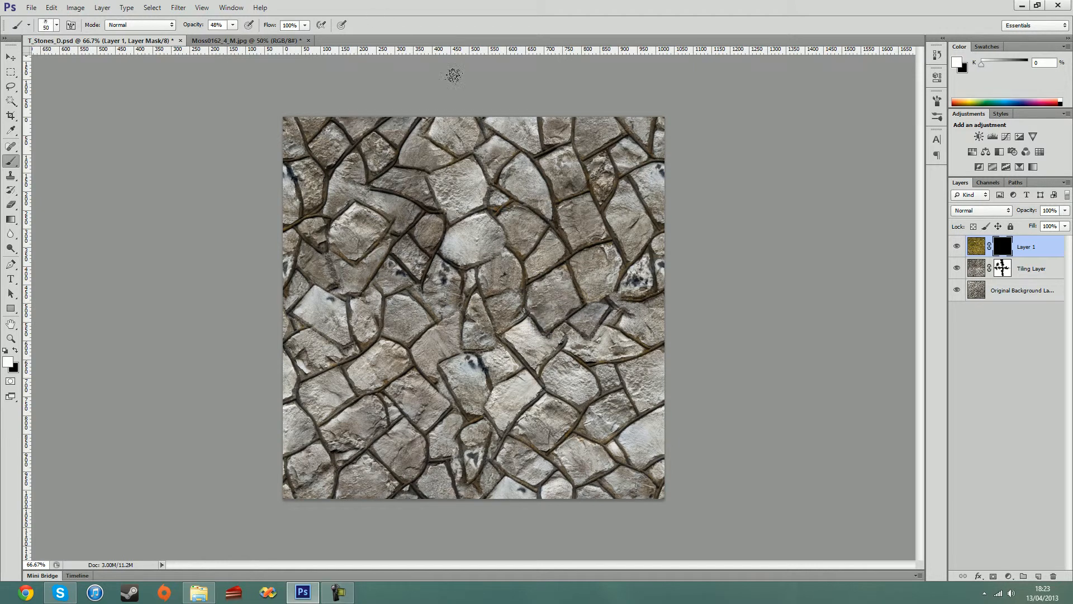
{"action": "left_click", "coordinate": [538, 316]}
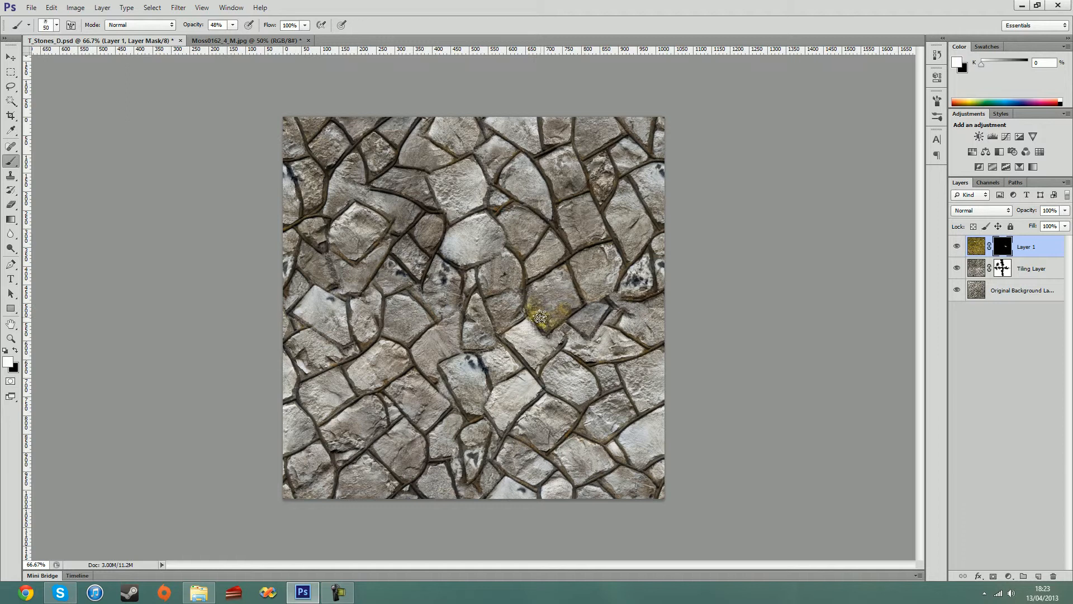
{"action": "left_click_drag", "start_coordinate": [541, 319], "coordinate": [584, 288]}
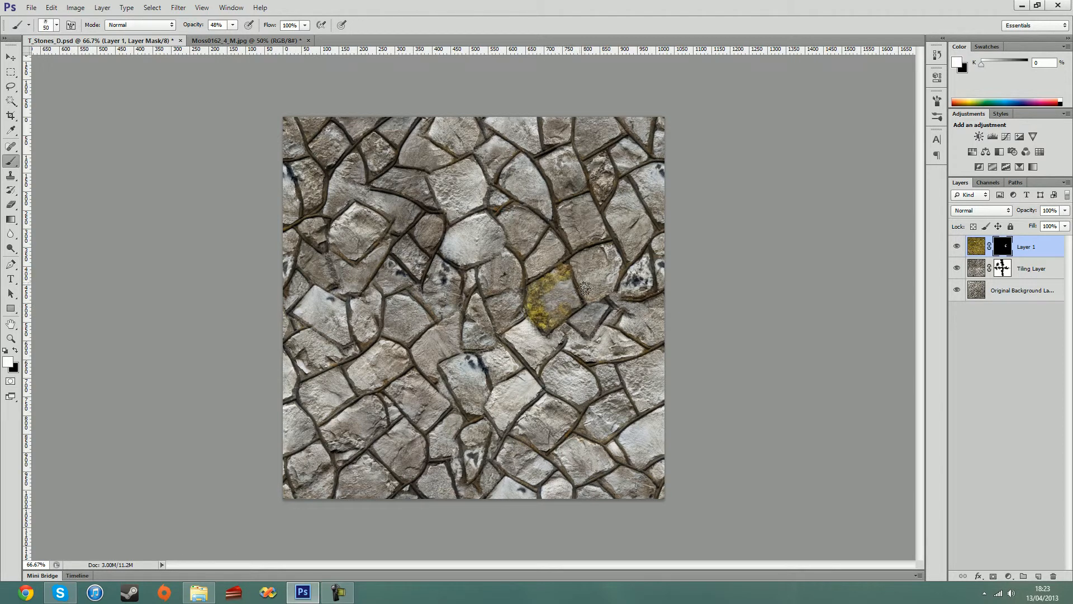
{"action": "left_click_drag", "start_coordinate": [584, 288], "coordinate": [571, 300]}
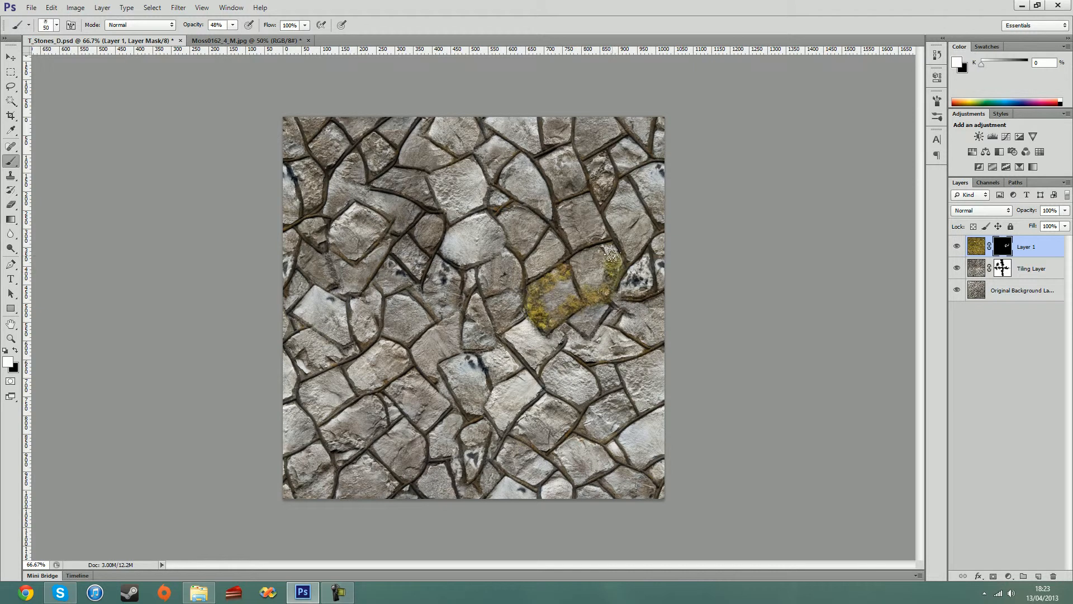
{"action": "left_click_drag", "start_coordinate": [611, 255], "coordinate": [632, 273]}
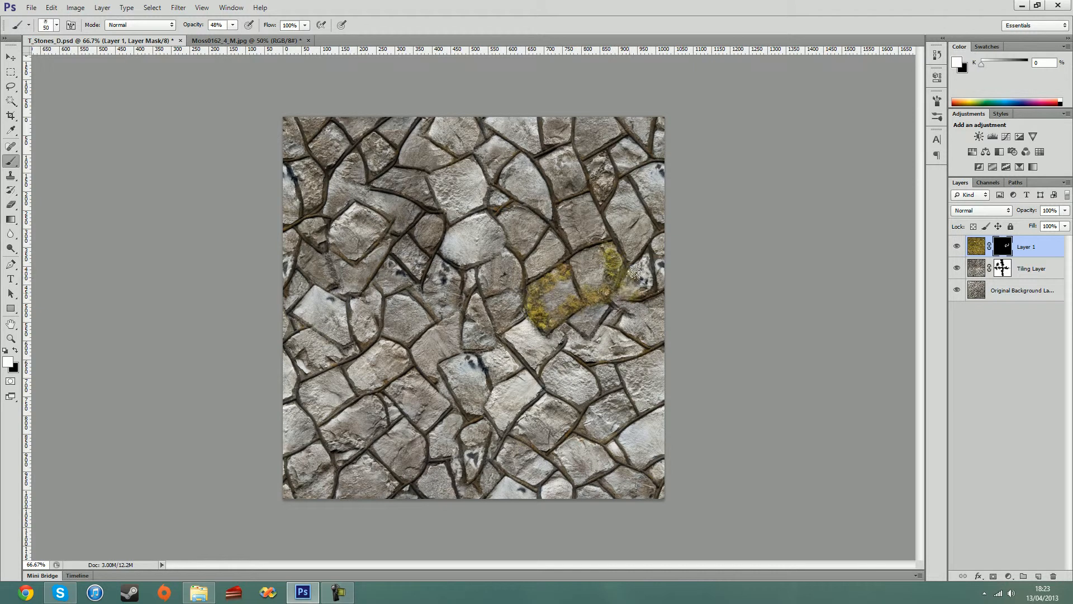
{"action": "left_click_drag", "start_coordinate": [633, 274], "coordinate": [626, 184]}
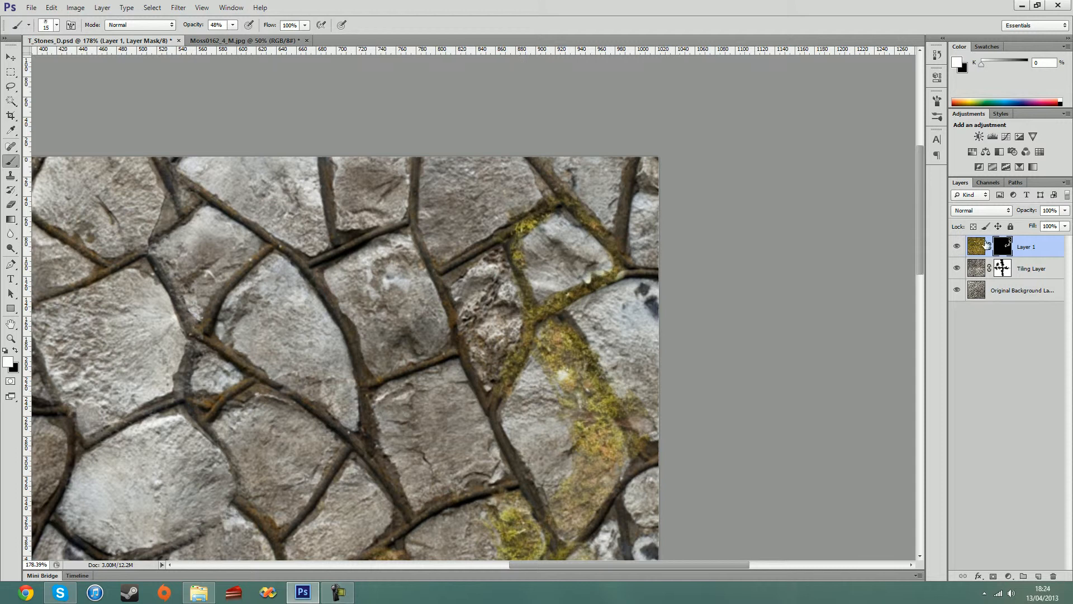
Step: Reveal moss through the central vertical seam and along the seams running to the left
{"action": "left_click", "coordinate": [410, 246]}
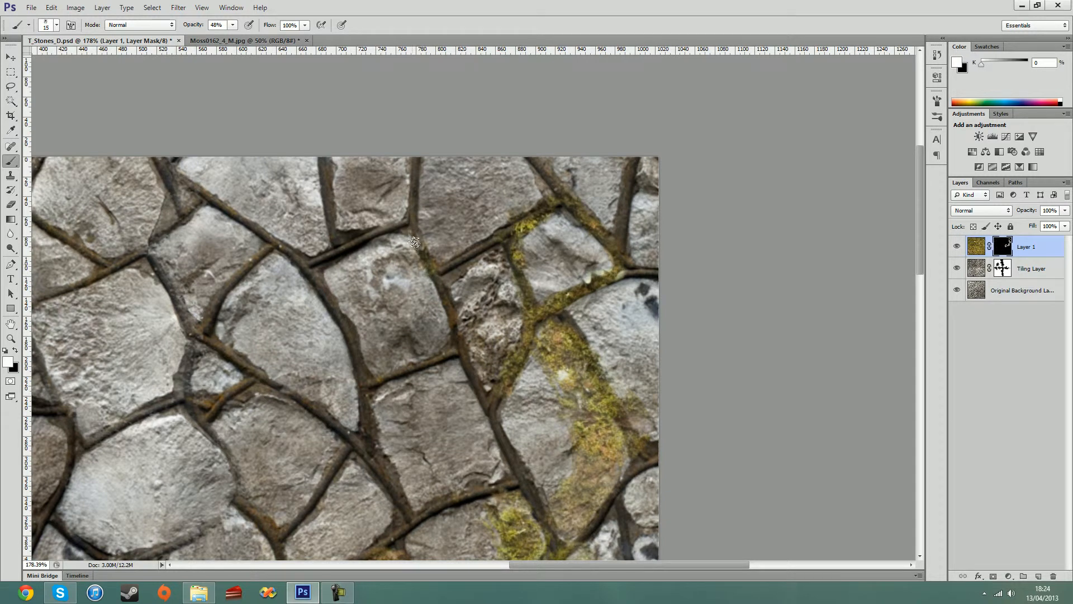
{"action": "left_click_drag", "start_coordinate": [414, 241], "coordinate": [444, 294]}
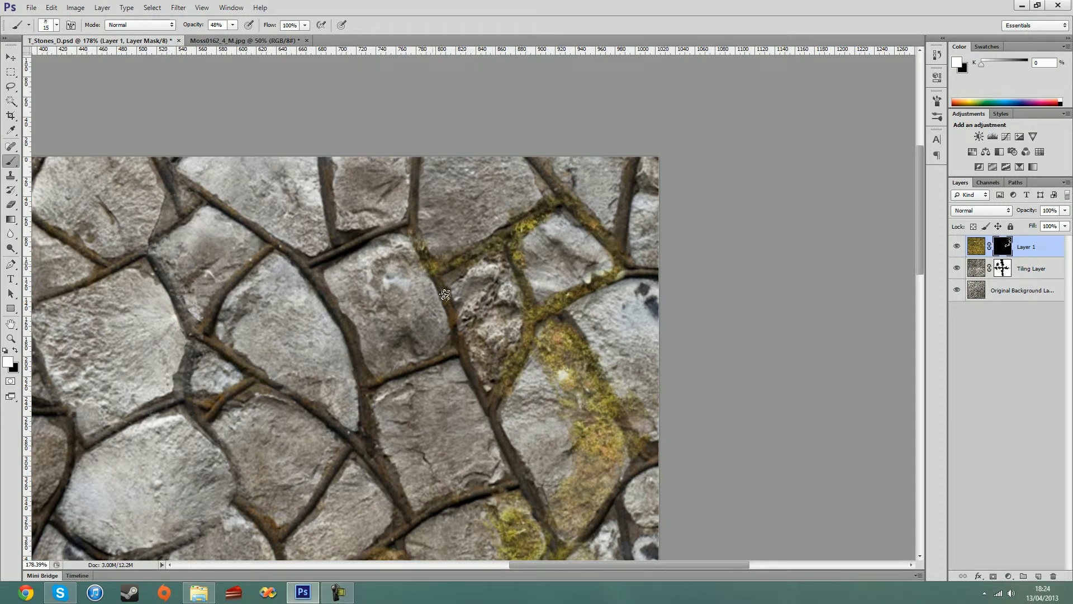
{"action": "left_click_drag", "start_coordinate": [444, 294], "coordinate": [374, 385]}
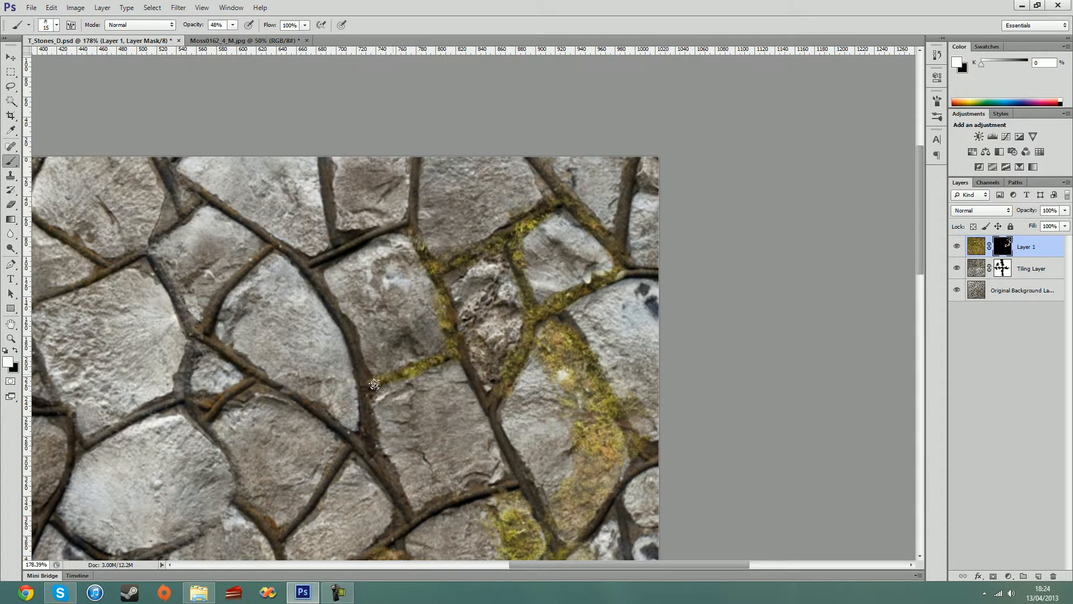
{"action": "left_click_drag", "start_coordinate": [374, 387], "coordinate": [277, 243]}
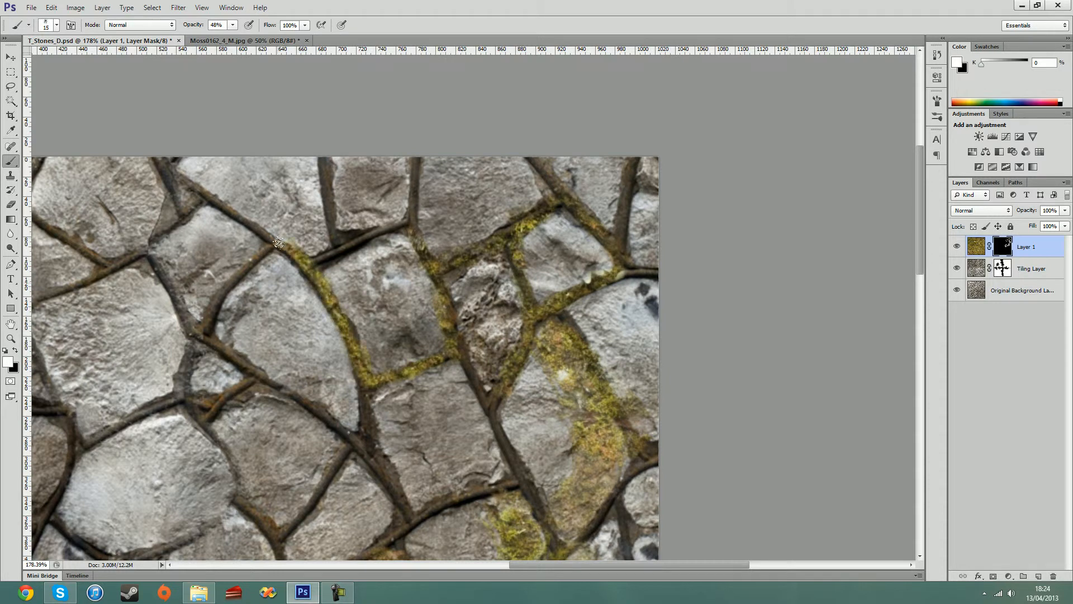
{"action": "left_click_drag", "start_coordinate": [281, 242], "coordinate": [199, 342]}
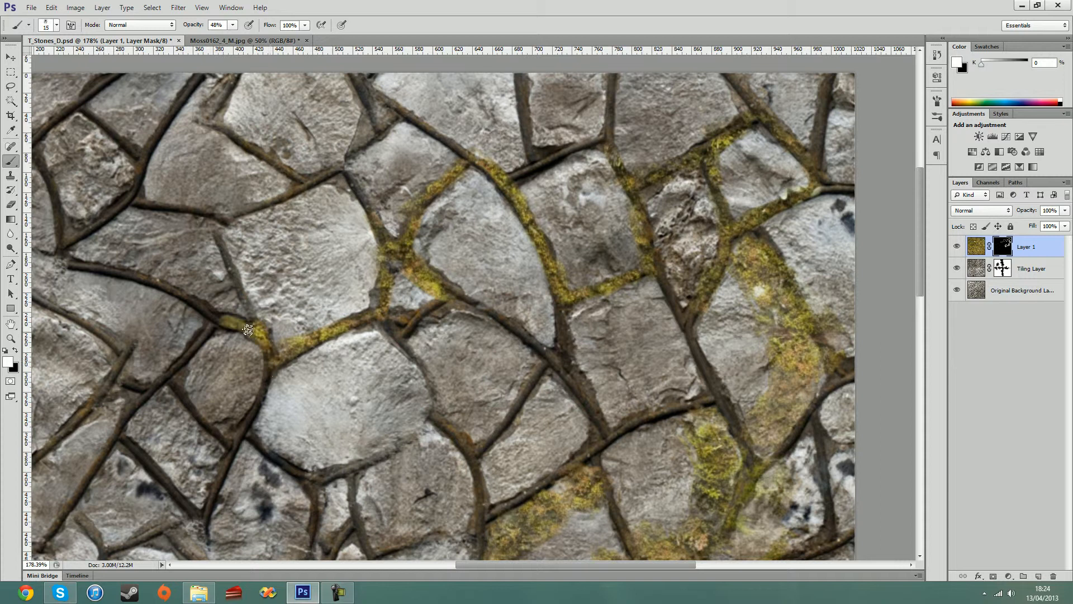
{"action": "left_click_drag", "start_coordinate": [246, 329], "coordinate": [78, 264]}
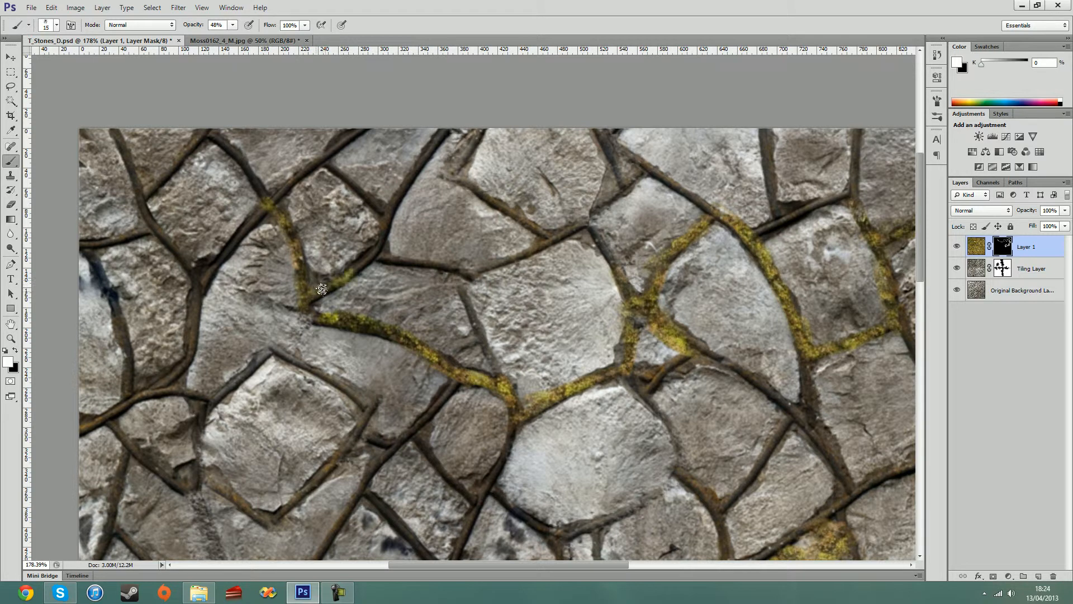
Step: Reveal moss along the long and diagonal seams and let it spill over one stone's top
{"action": "left_click_drag", "start_coordinate": [322, 301], "coordinate": [374, 220]}
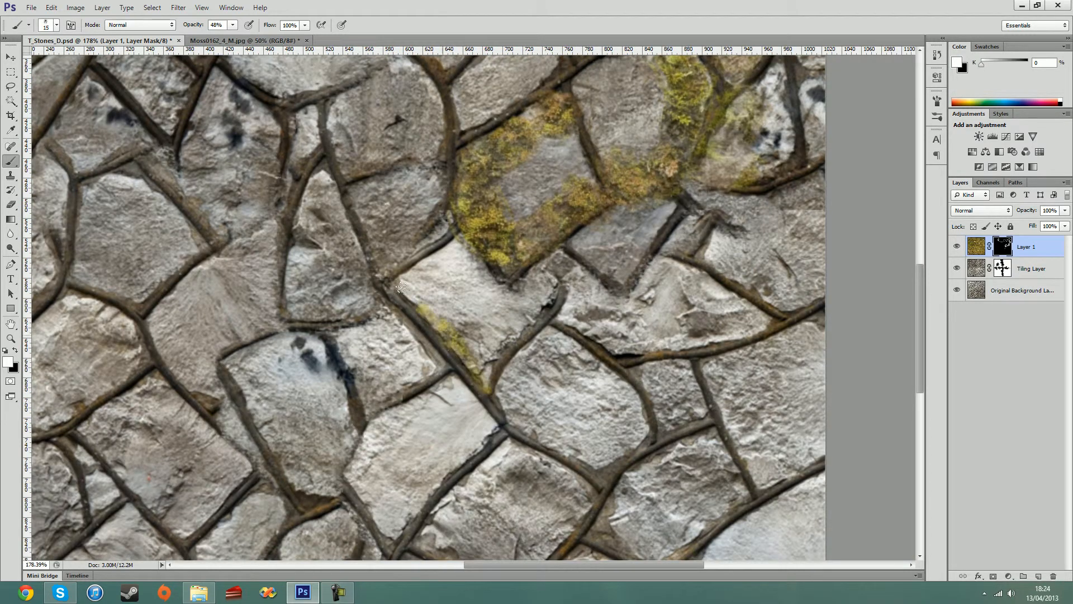
{"action": "left_click_drag", "start_coordinate": [401, 287], "coordinate": [455, 246]}
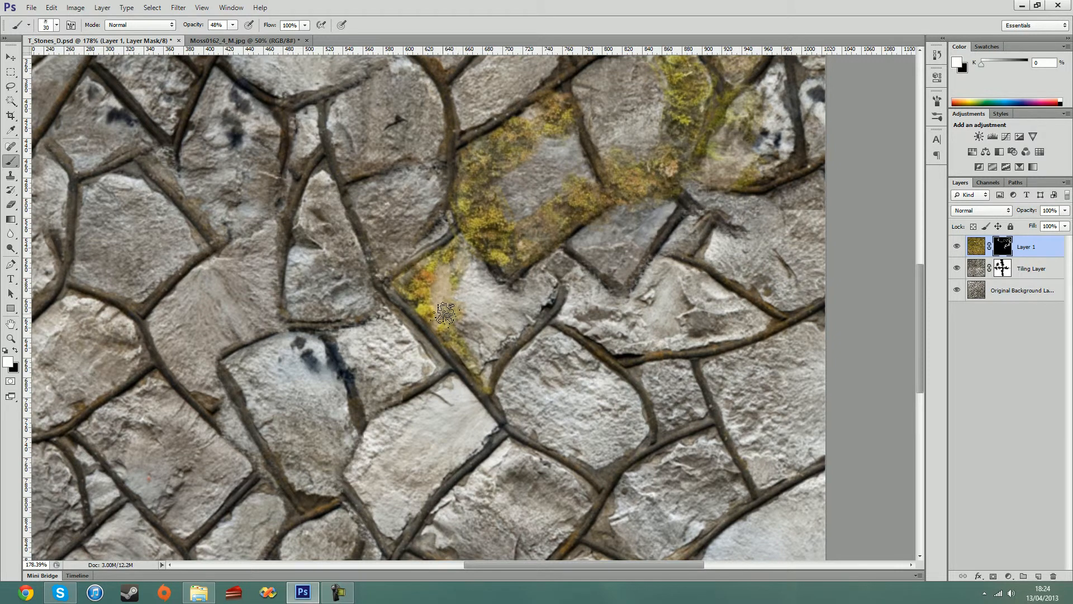
{"action": "left_click_drag", "start_coordinate": [445, 312], "coordinate": [527, 373]}
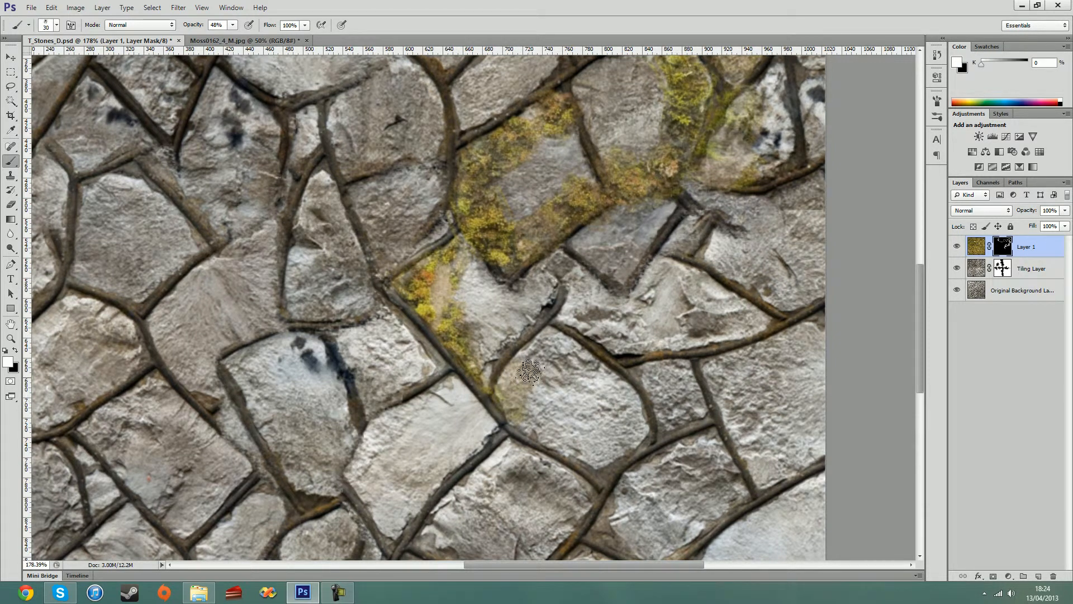
{"action": "left_click_drag", "start_coordinate": [526, 374], "coordinate": [633, 414]}
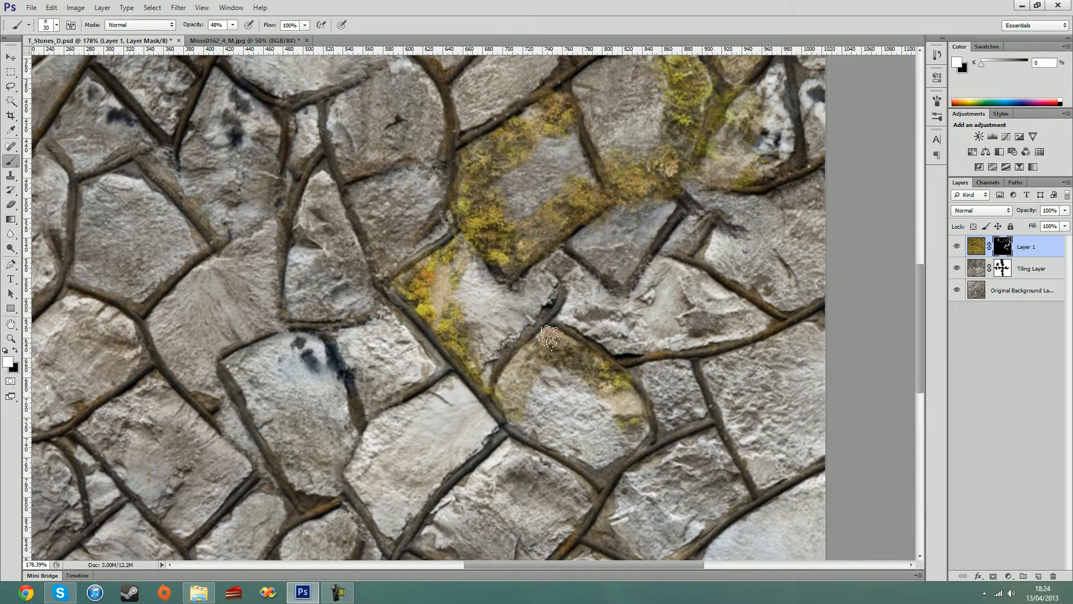
{"action": "left_click_drag", "start_coordinate": [548, 335], "coordinate": [483, 374]}
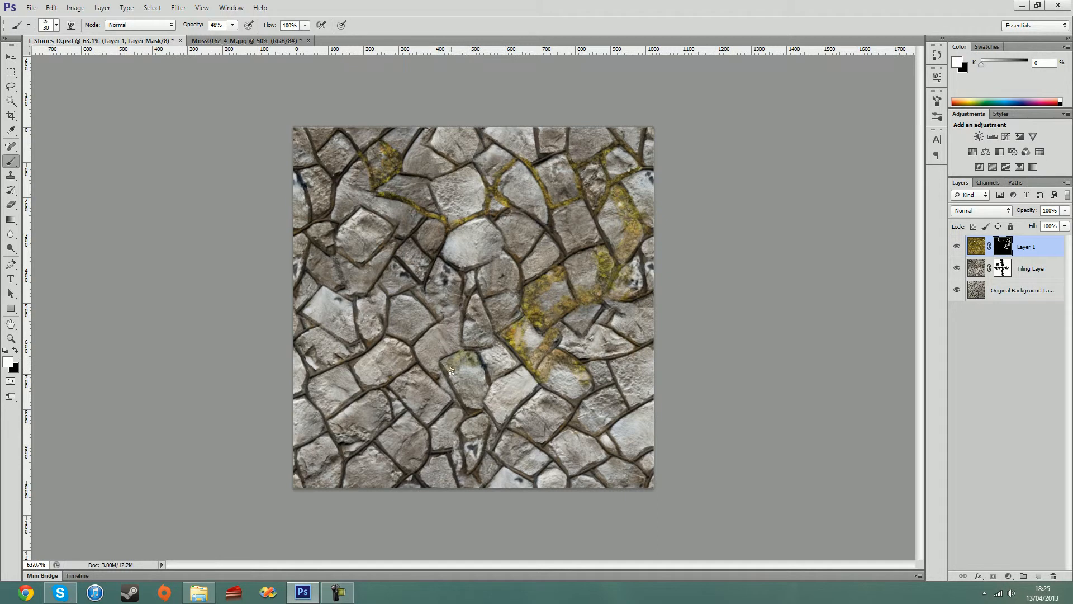
Step: Work moss into the lower-centre seams and up a bare diagonal seam on the mask
{"action": "left_click_drag", "start_coordinate": [451, 370], "coordinate": [471, 403]}
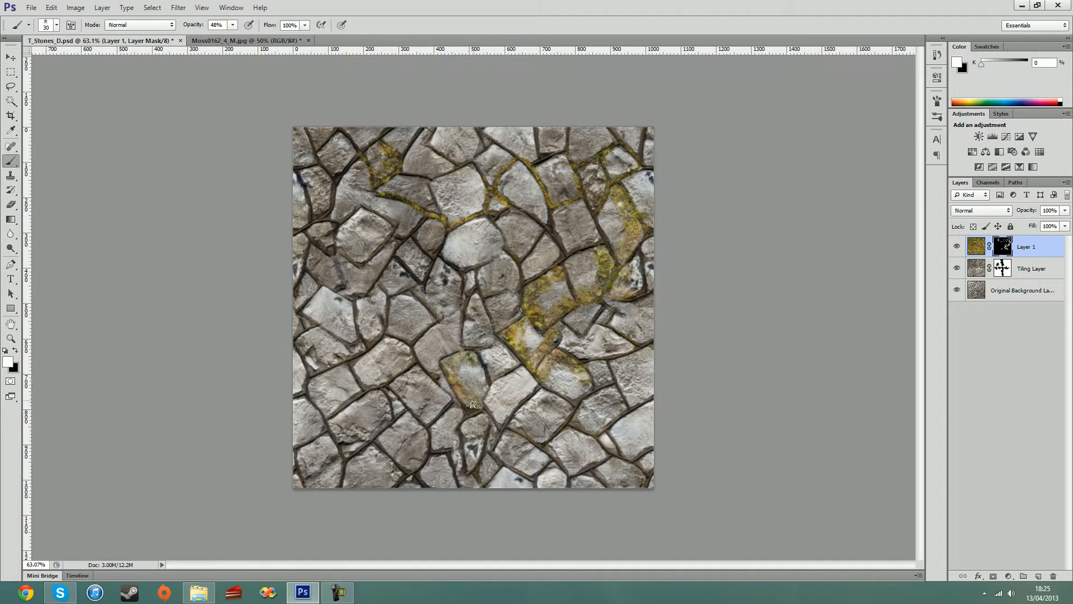
{"action": "left_click_drag", "start_coordinate": [472, 403], "coordinate": [465, 341]}
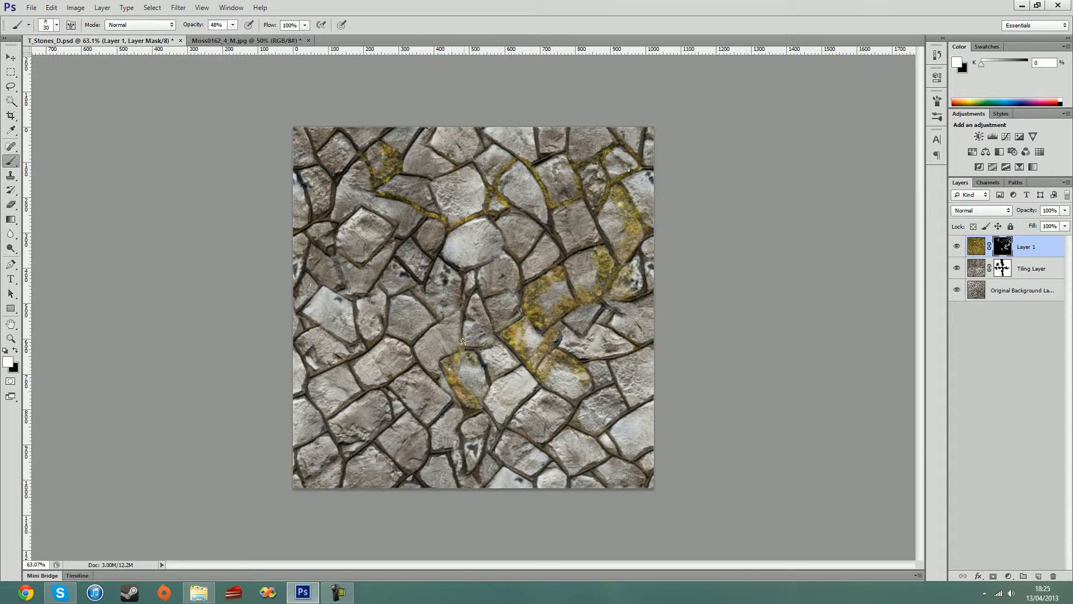
{"action": "left_click_drag", "start_coordinate": [465, 342], "coordinate": [435, 375]}
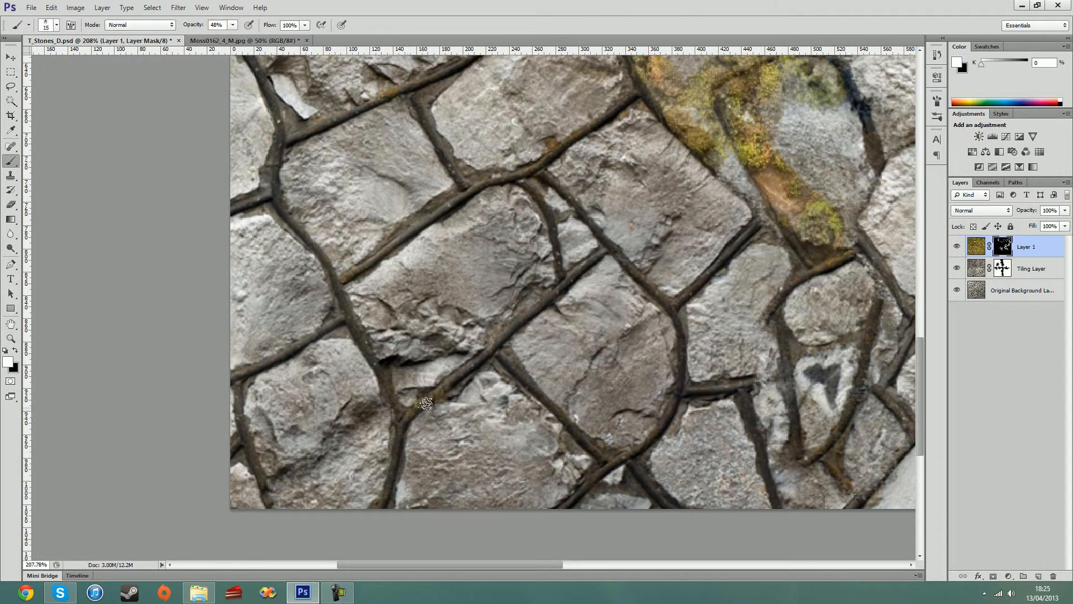
{"action": "left_click_drag", "start_coordinate": [424, 403], "coordinate": [602, 255]}
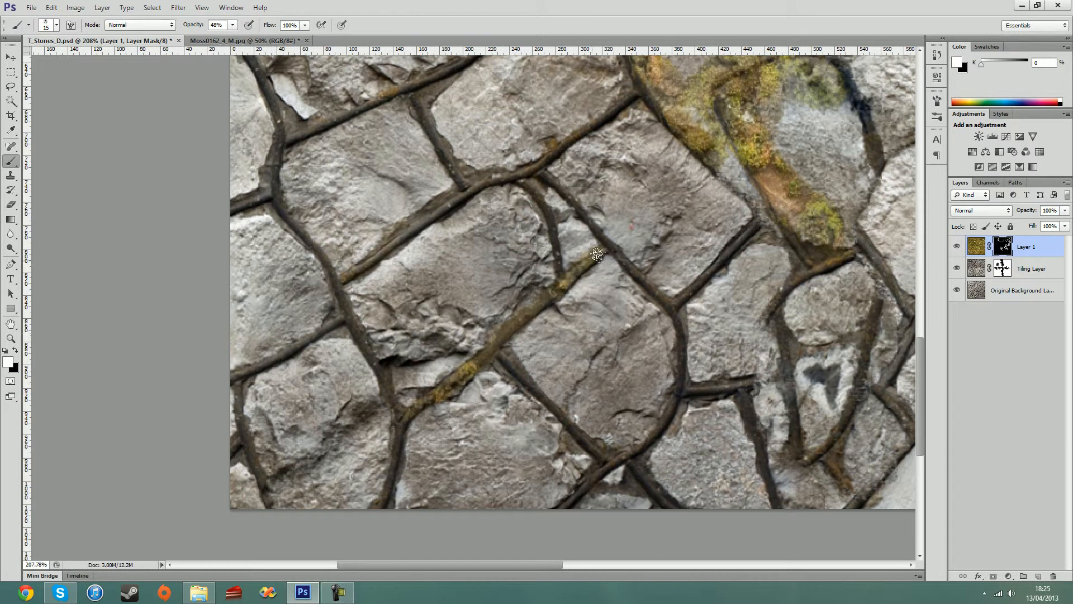
{"action": "left_click_drag", "start_coordinate": [602, 254], "coordinate": [534, 206]}
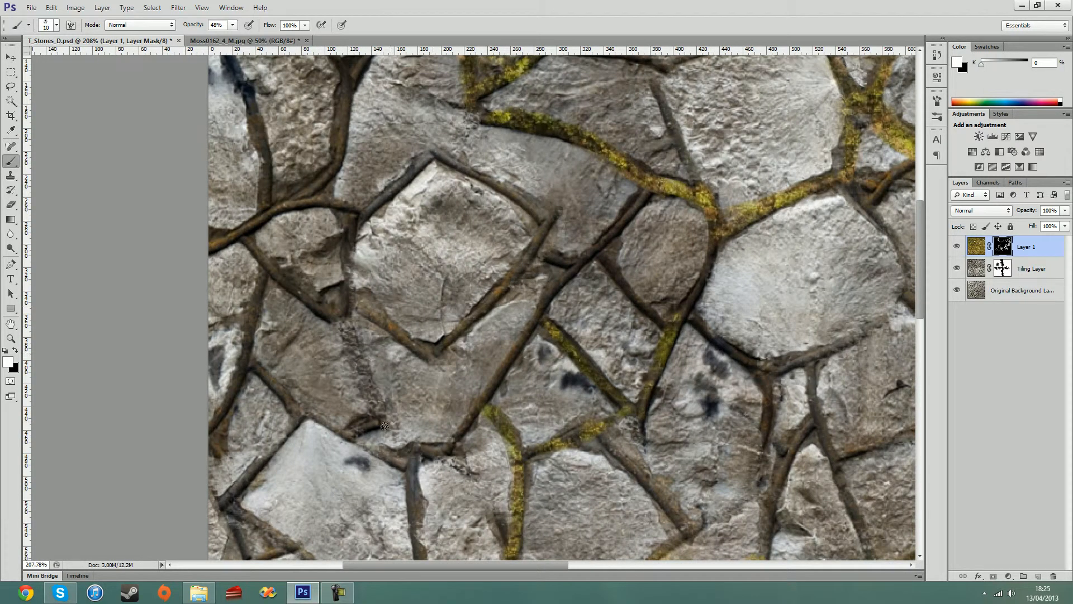
{"action": "left_click_drag", "start_coordinate": [384, 425], "coordinate": [486, 409]}
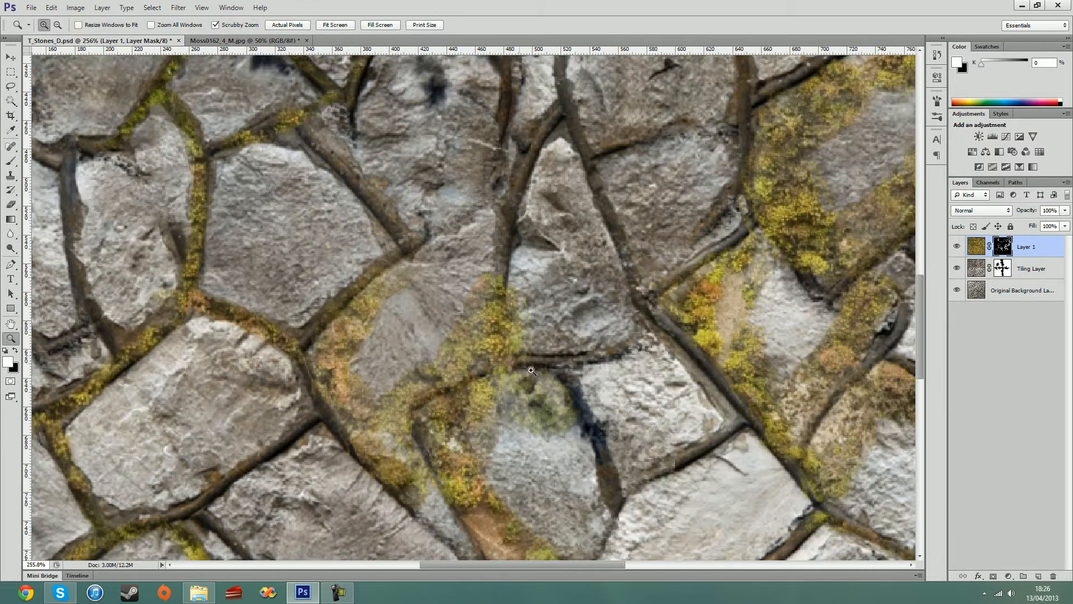
Step: Paint black on the mask to clean stray moss off the central and upper-right stone faces
{"action": "left_click", "coordinate": [11, 161]}
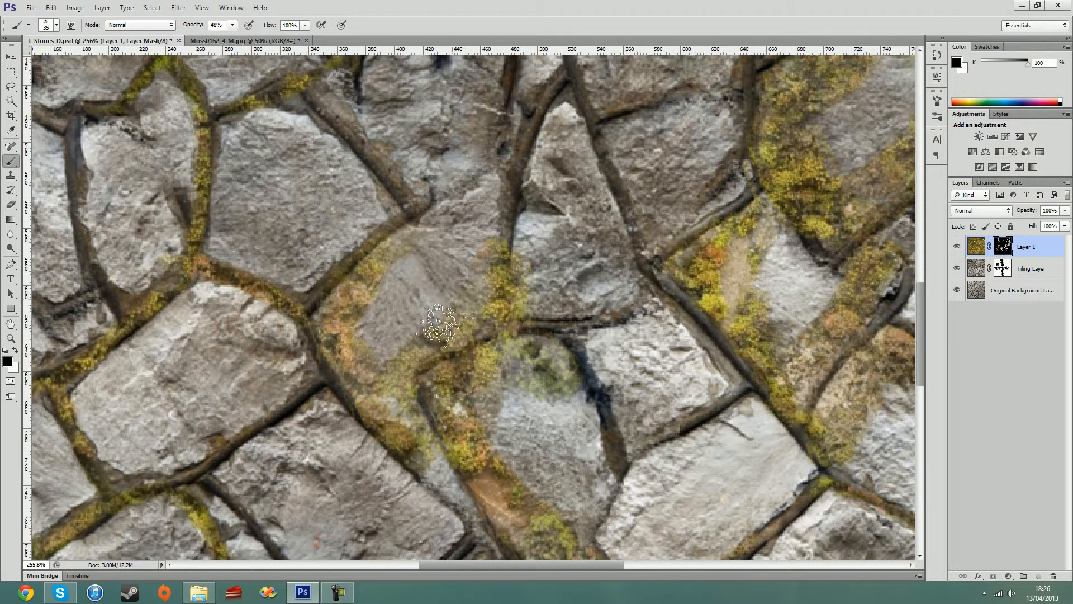
{"action": "left_click_drag", "start_coordinate": [445, 329], "coordinate": [362, 345]}
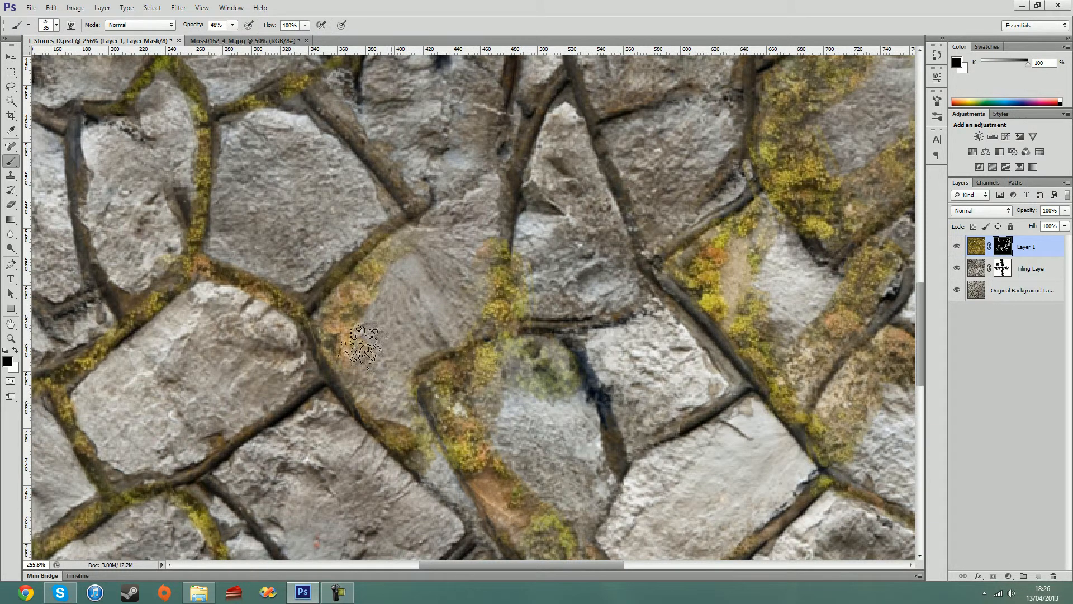
{"action": "left_click_drag", "start_coordinate": [362, 346], "coordinate": [468, 274]}
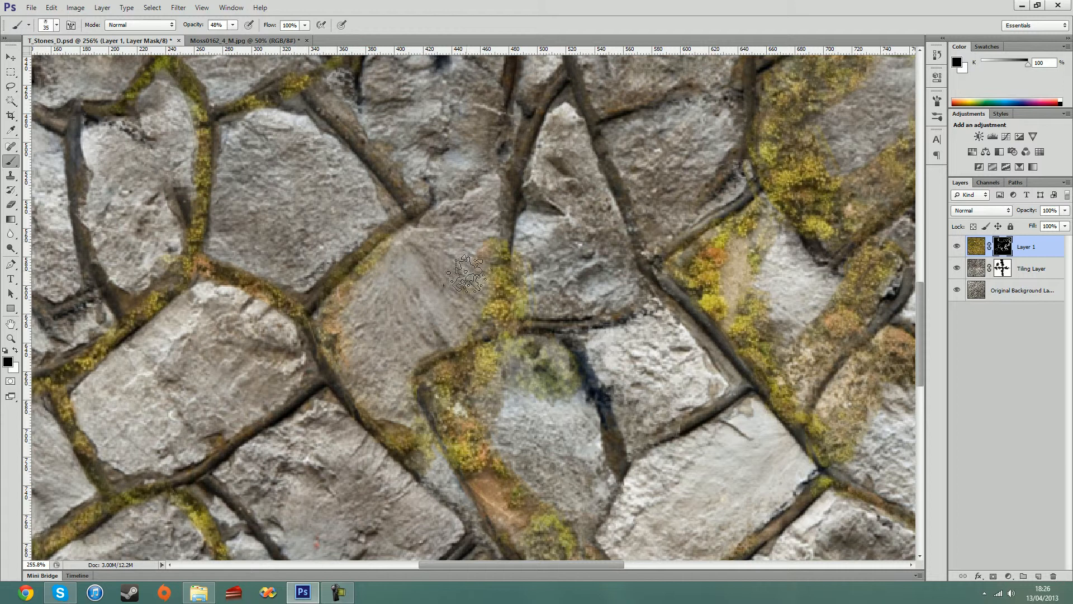
{"action": "left_click_drag", "start_coordinate": [469, 274], "coordinate": [492, 442]}
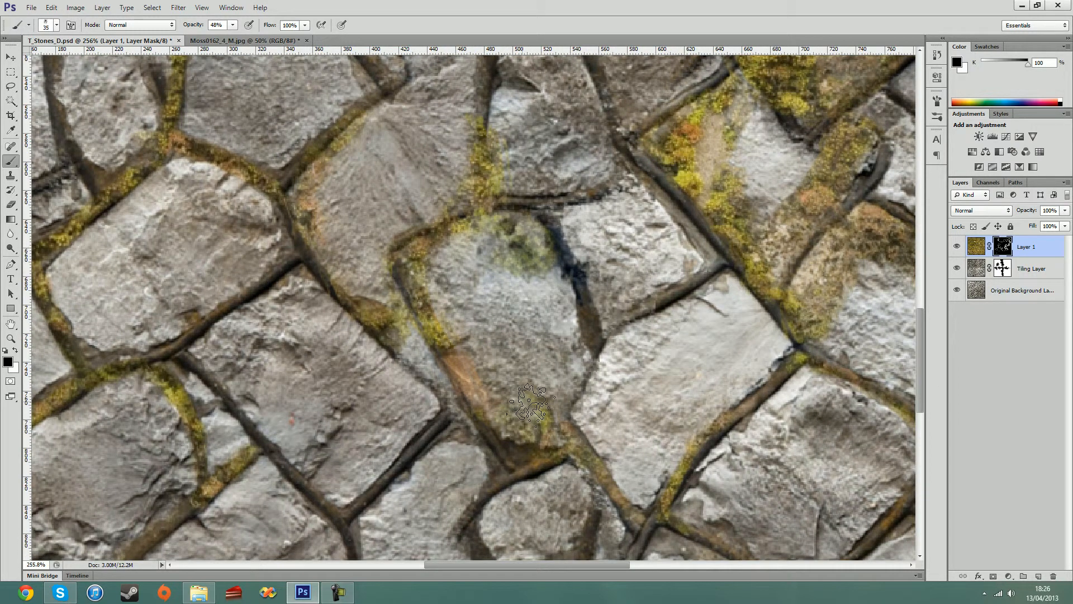
{"action": "scroll", "scroll_direction": "right", "scroll_amount": 3}
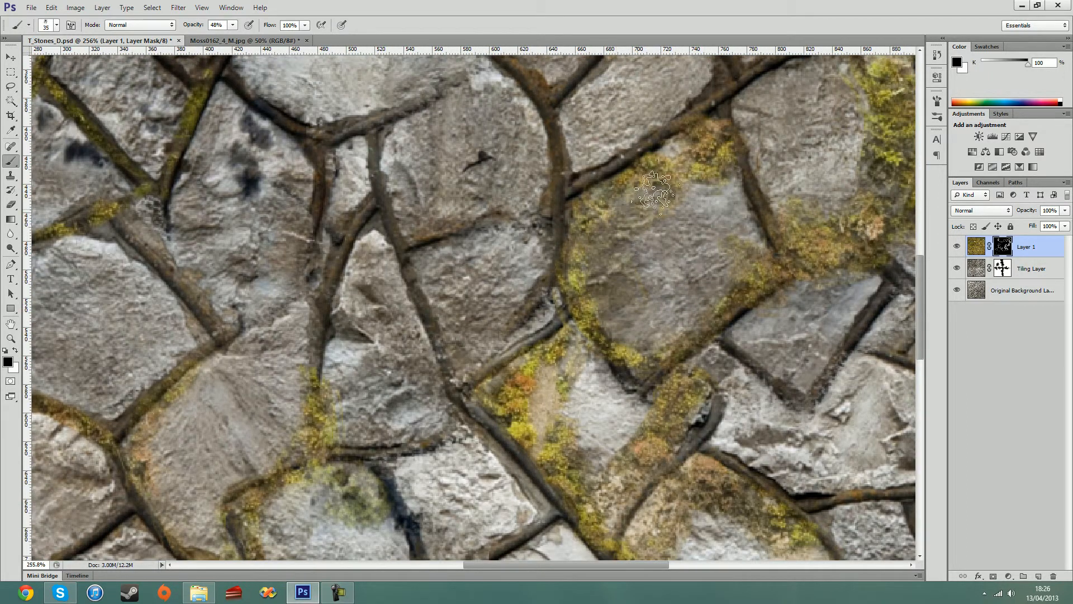
{"action": "left_click_drag", "start_coordinate": [654, 188], "coordinate": [599, 400]}
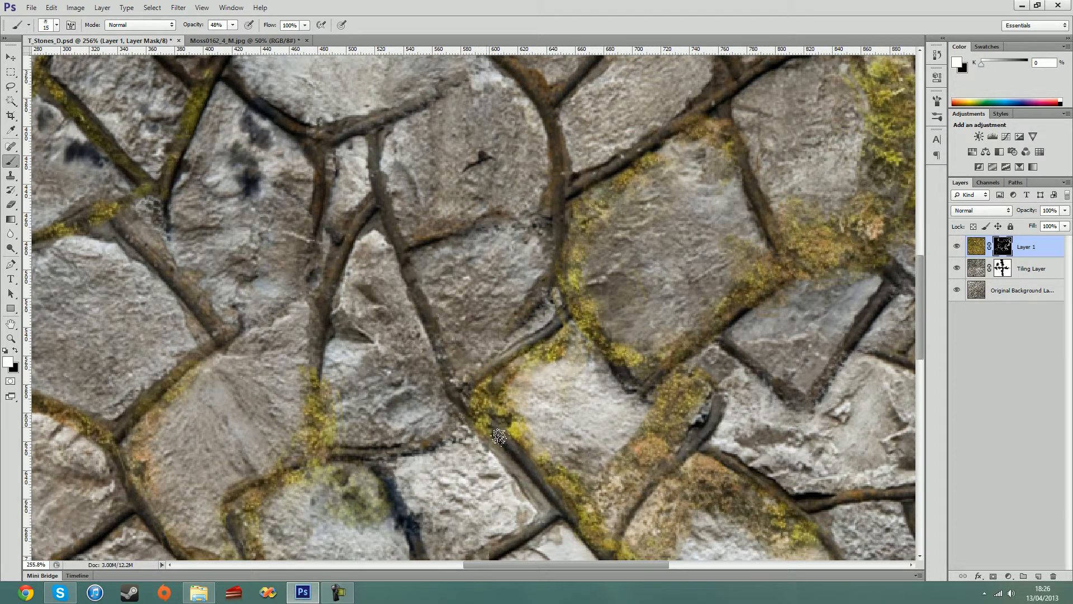
Step: Reveal moss along a lower seam and the one above it, then fit the whole texture in view
{"action": "left_click_drag", "start_coordinate": [499, 437], "coordinate": [397, 255]}
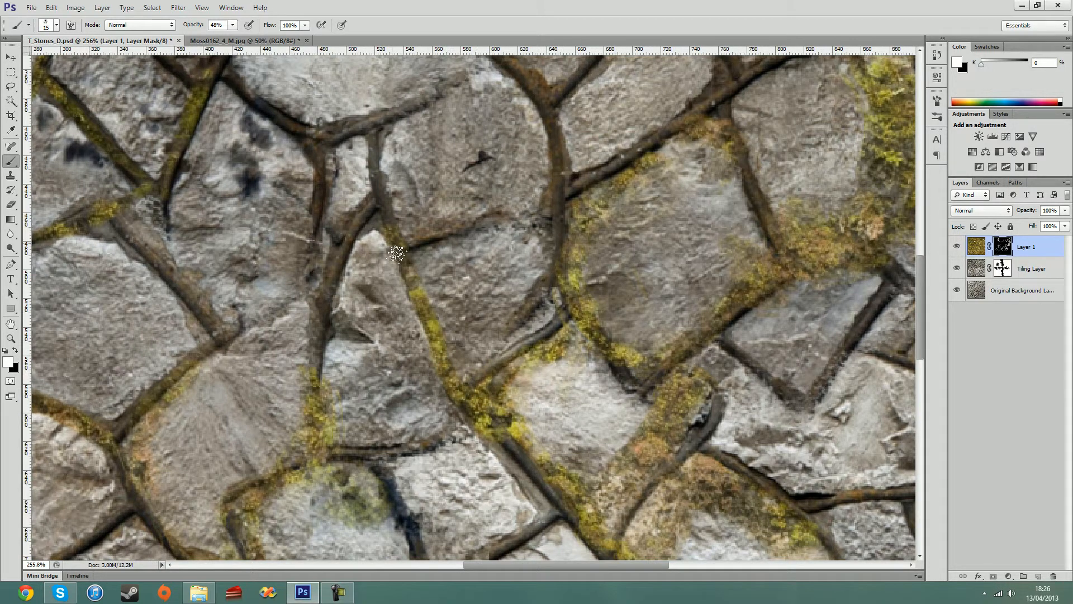
{"action": "left_click_drag", "start_coordinate": [396, 254], "coordinate": [339, 277]}
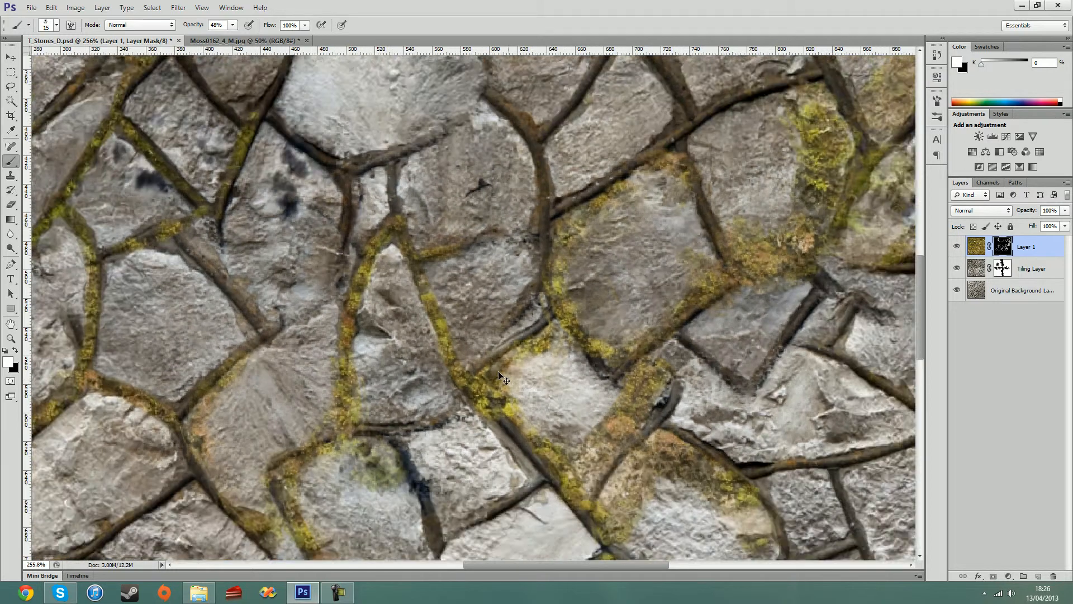
{"action": "key", "text": "ctrl+0"}
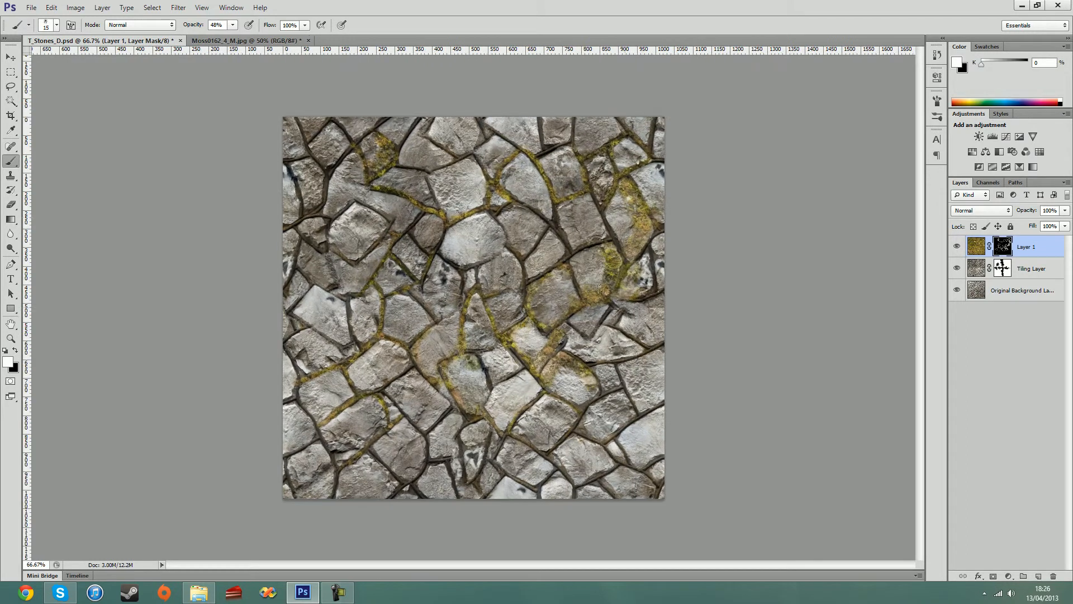
{"action": "left_click", "coordinate": [231, 8]}
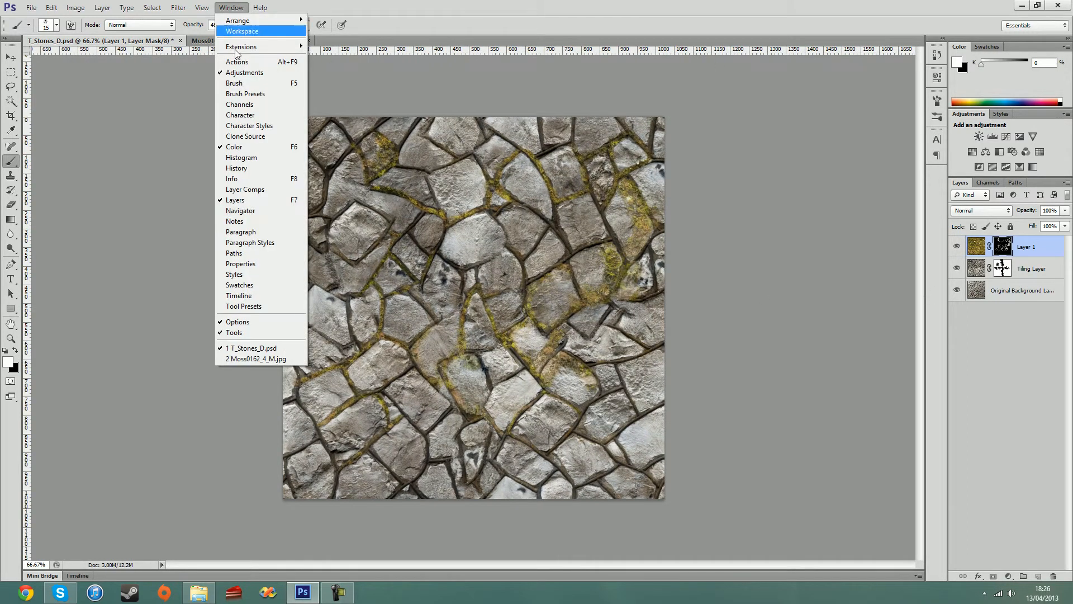
{"action": "left_click", "coordinate": [240, 210]}
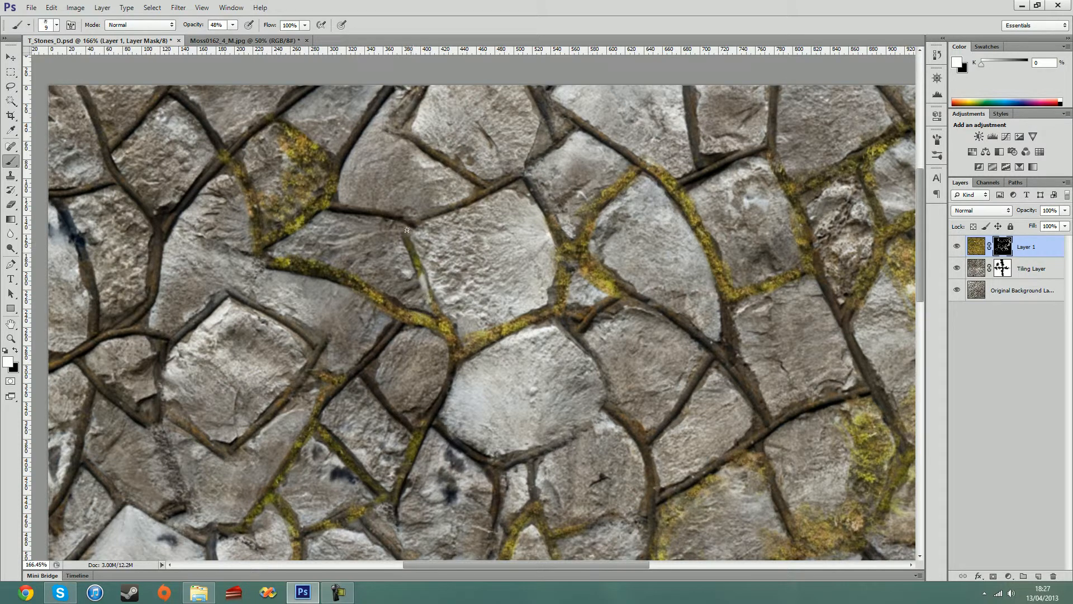
Step: Hide moss spilling onto stones near the upper right and along the right-hand seam
{"action": "left_click_drag", "start_coordinate": [407, 243], "coordinate": [469, 200]}
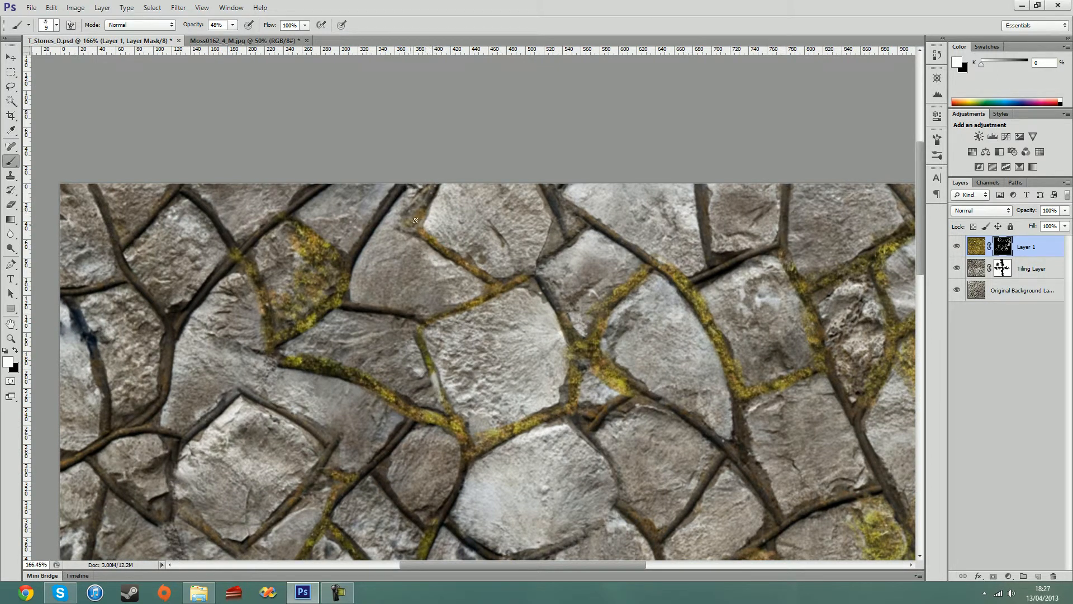
{"action": "mouse_move", "coordinate": [537, 265]}
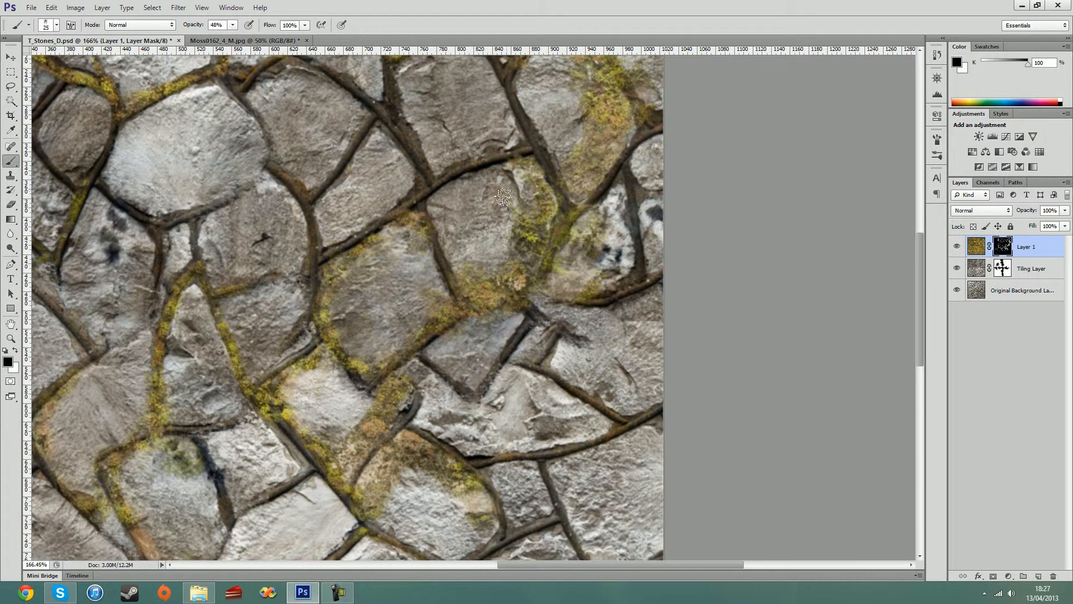
{"action": "left_click_drag", "start_coordinate": [503, 197], "coordinate": [451, 271]}
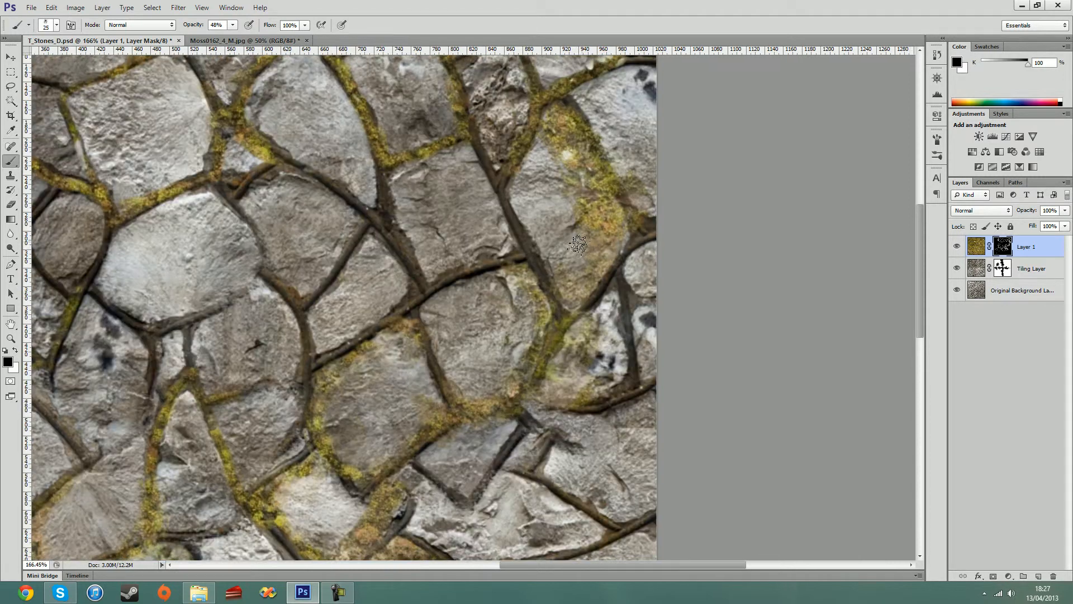
{"action": "left_click_drag", "start_coordinate": [578, 246], "coordinate": [554, 135]}
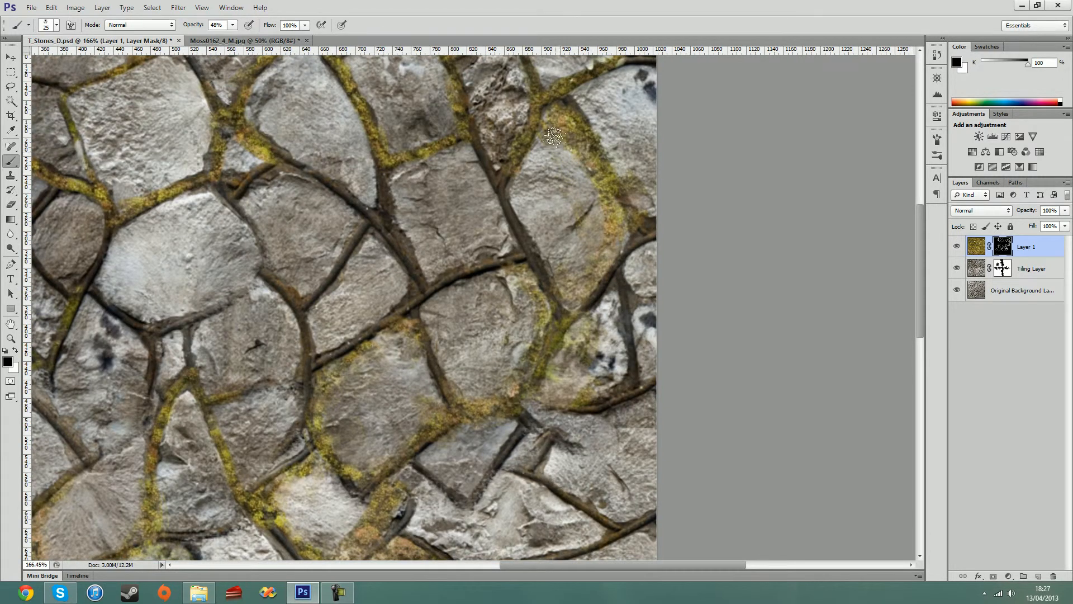
{"action": "left_click_drag", "start_coordinate": [554, 135], "coordinate": [559, 255]}
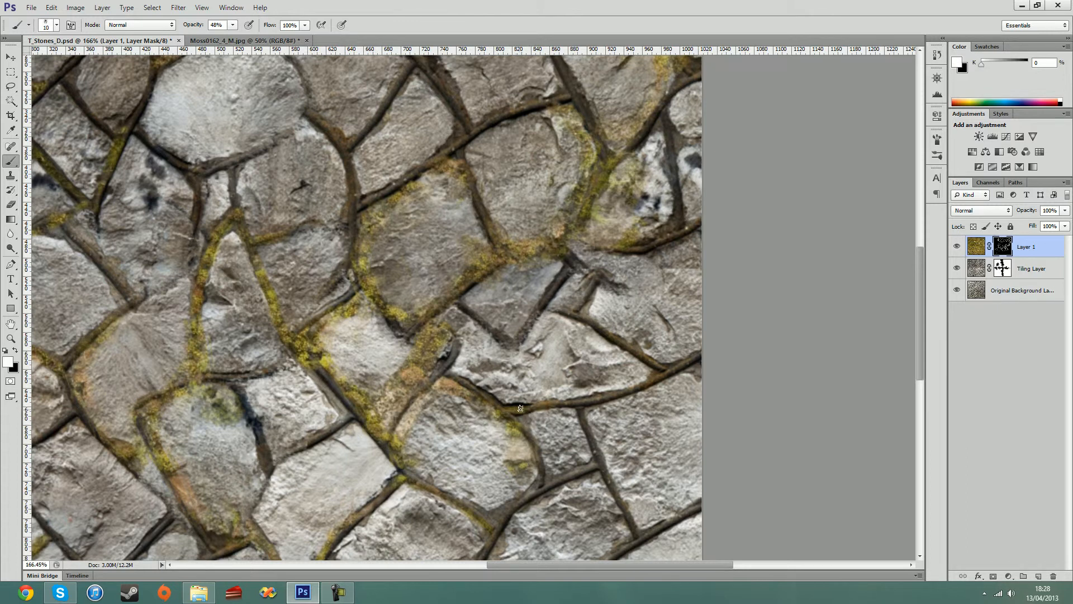
Step: Reveal moss in the lower-middle and lower-left seams, then view the whole tile at 50%
{"action": "left_click_drag", "start_coordinate": [520, 406], "coordinate": [656, 379]}
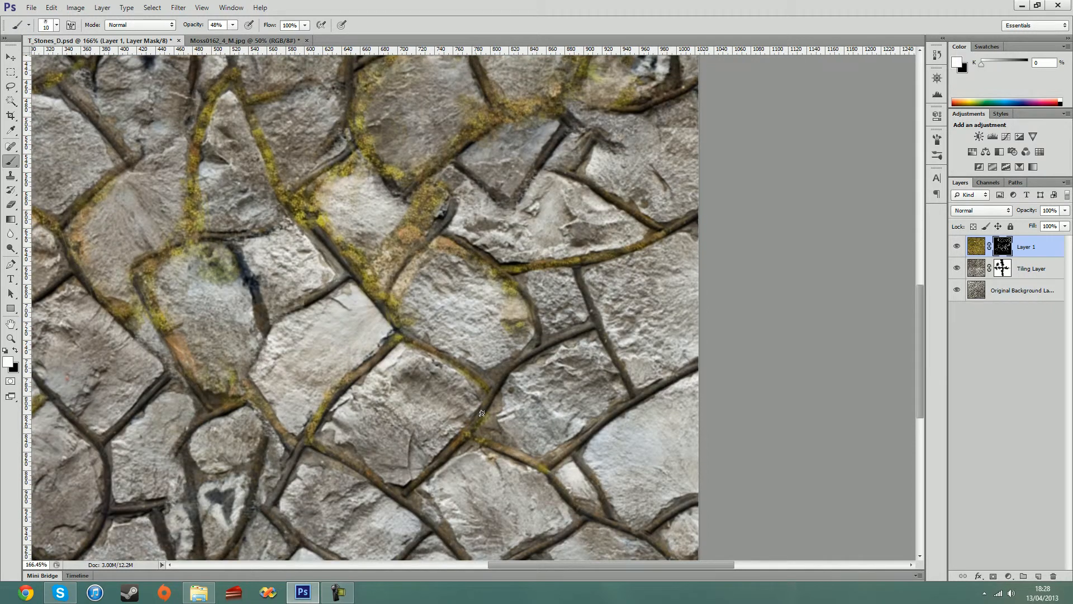
{"action": "left_click_drag", "start_coordinate": [481, 412], "coordinate": [405, 495]}
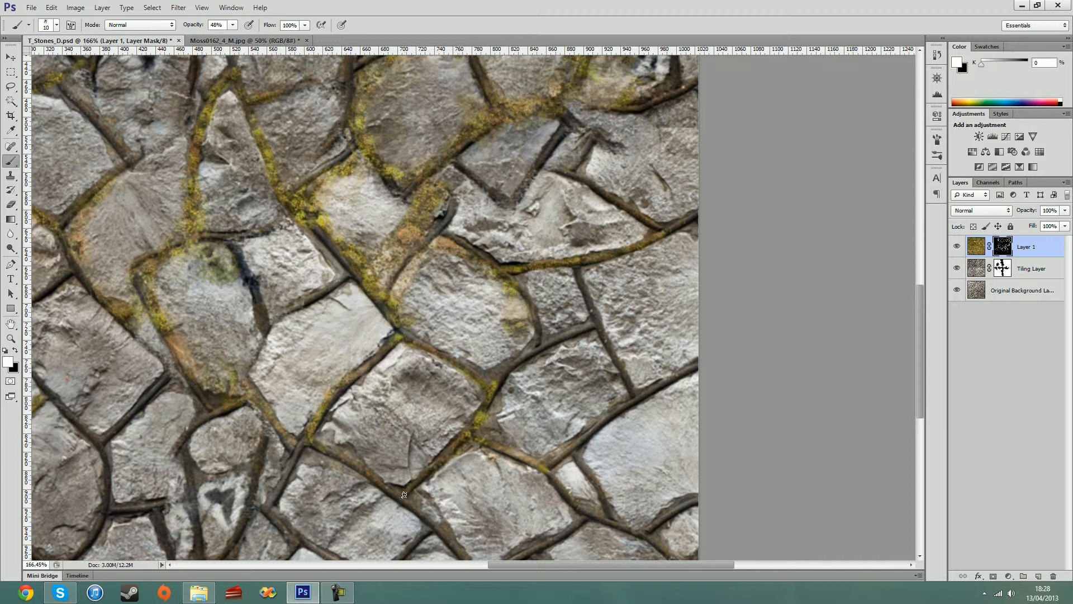
{"action": "left_click_drag", "start_coordinate": [403, 493], "coordinate": [477, 400]}
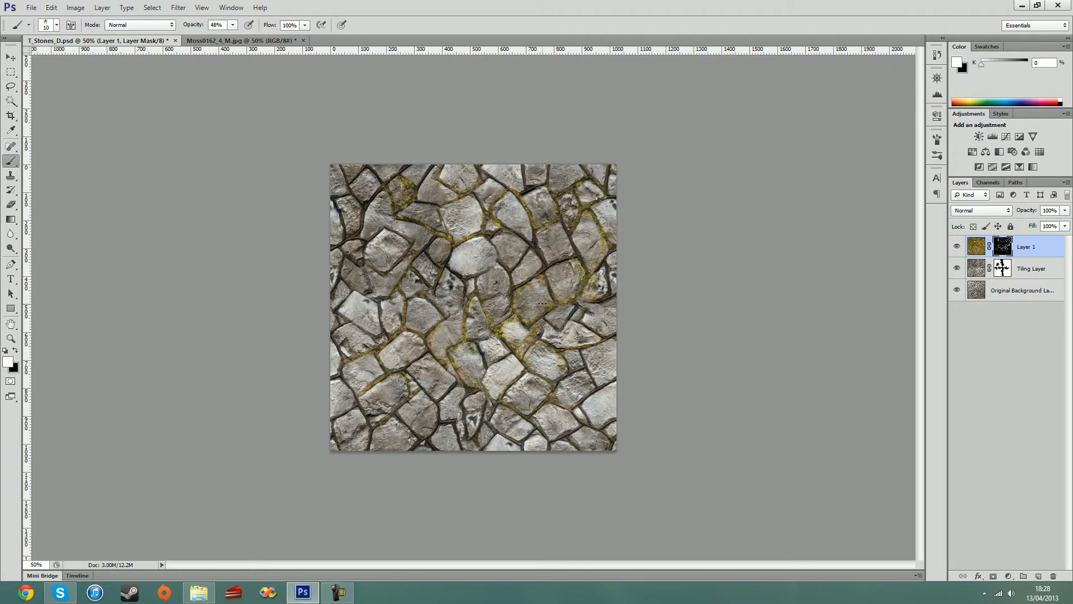
{"action": "mouse_move", "coordinate": [936, 274]}
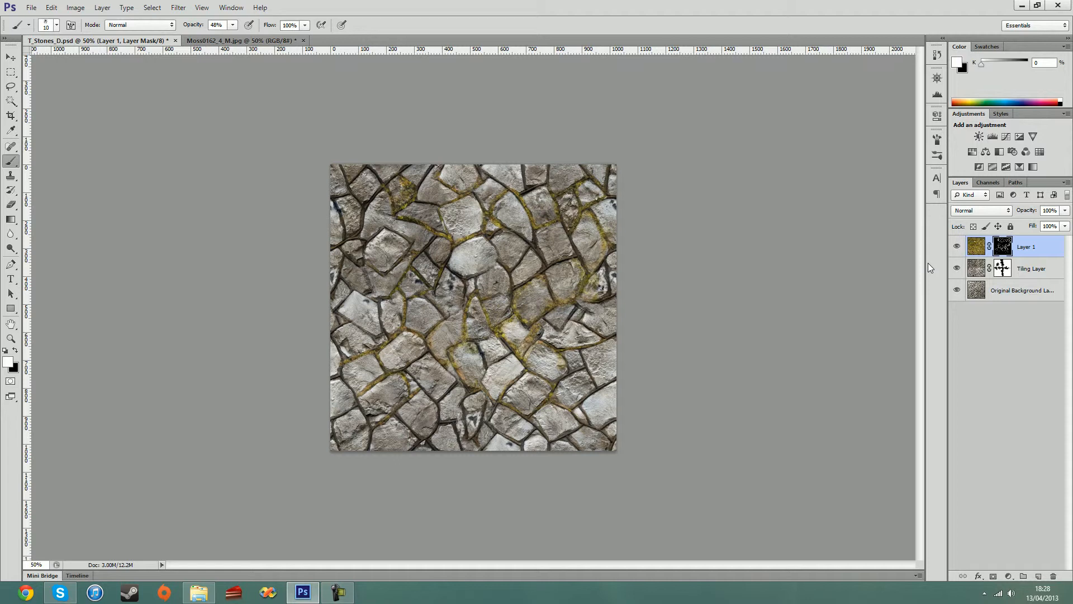
Step: Set the Burn tool to Shadows range at 100% exposure and target the Original Background layer
{"action": "left_click", "coordinate": [1032, 267]}
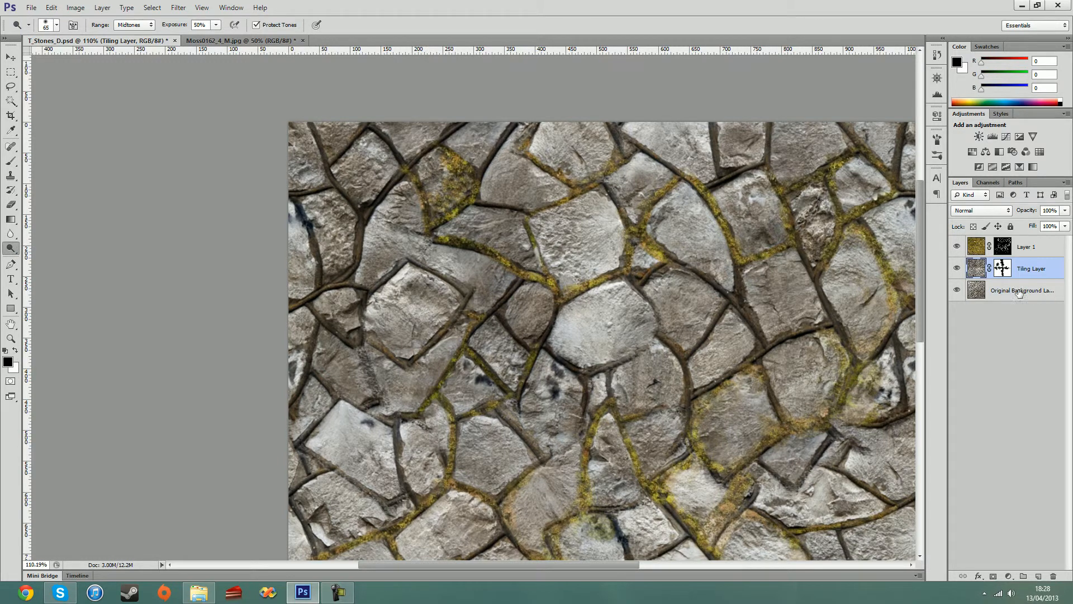
{"action": "left_click", "coordinate": [133, 25]}
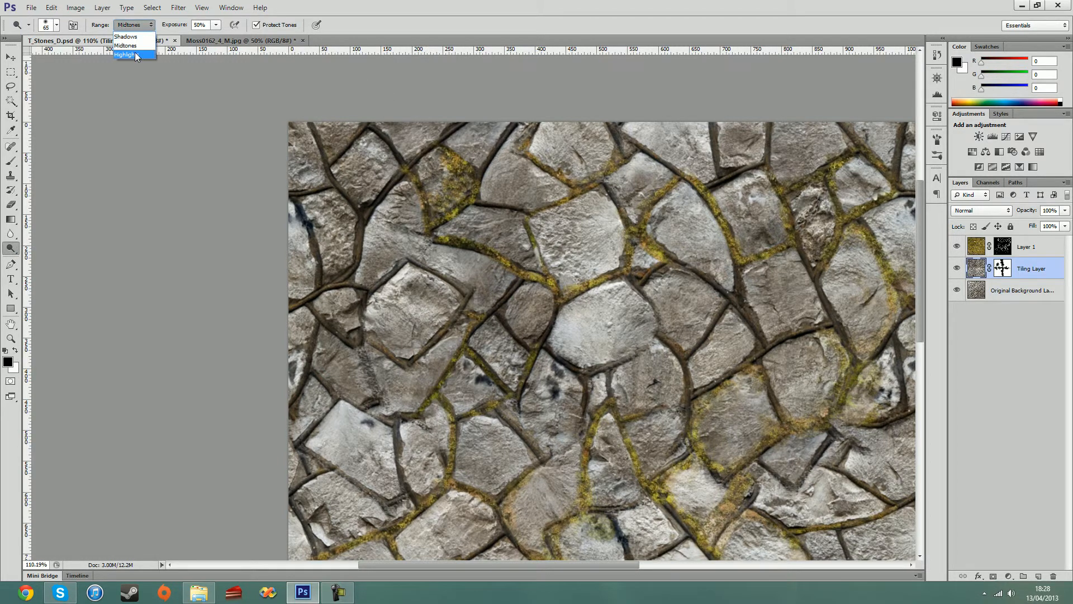
{"action": "left_click", "coordinate": [125, 36]}
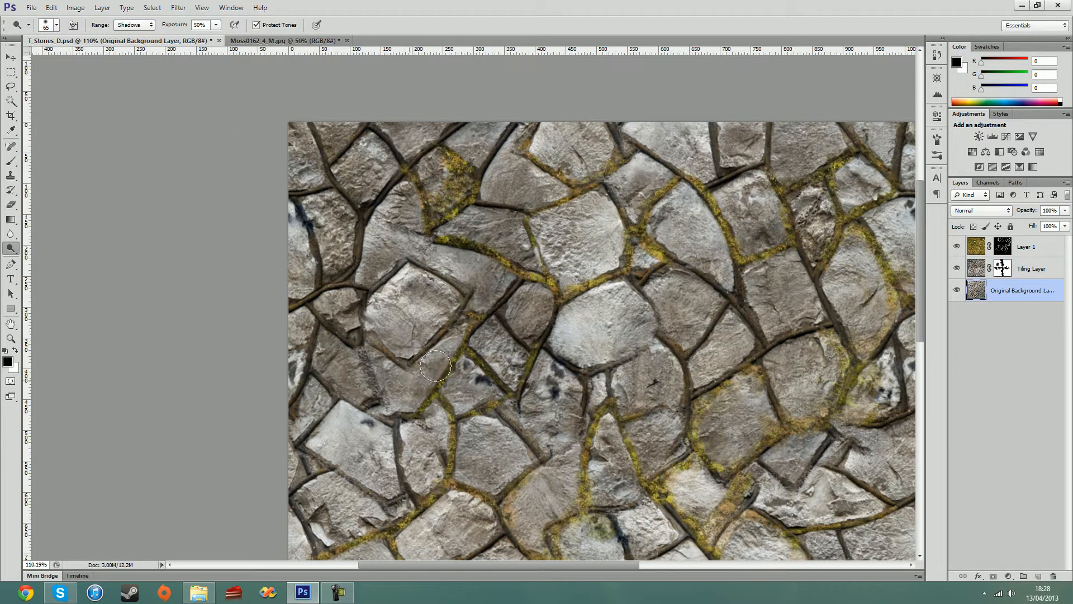
{"action": "left_click", "coordinate": [1030, 267]}
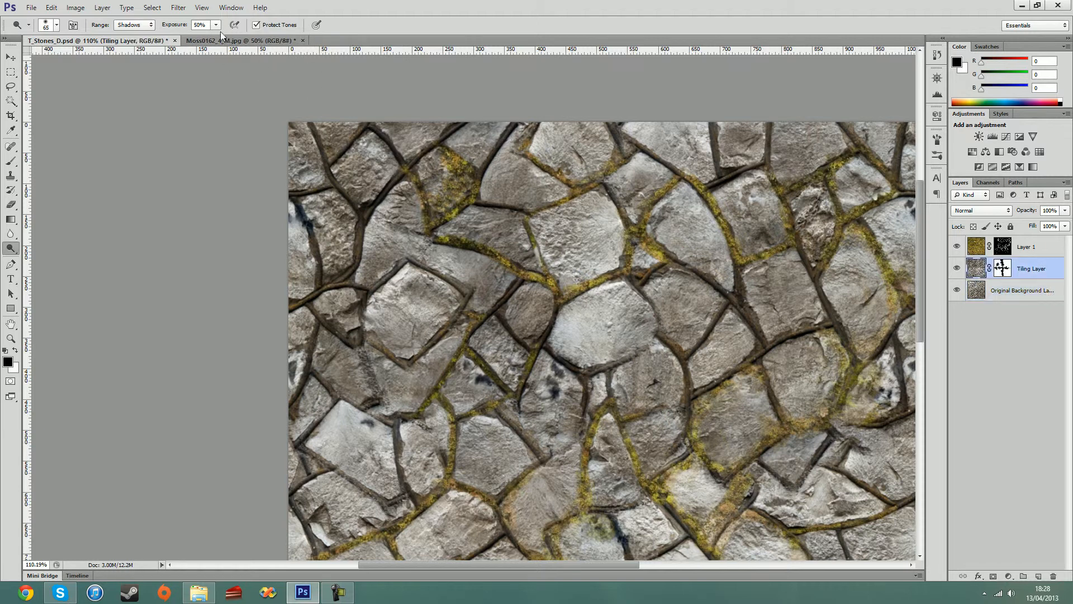
{"action": "type", "text": "100"}
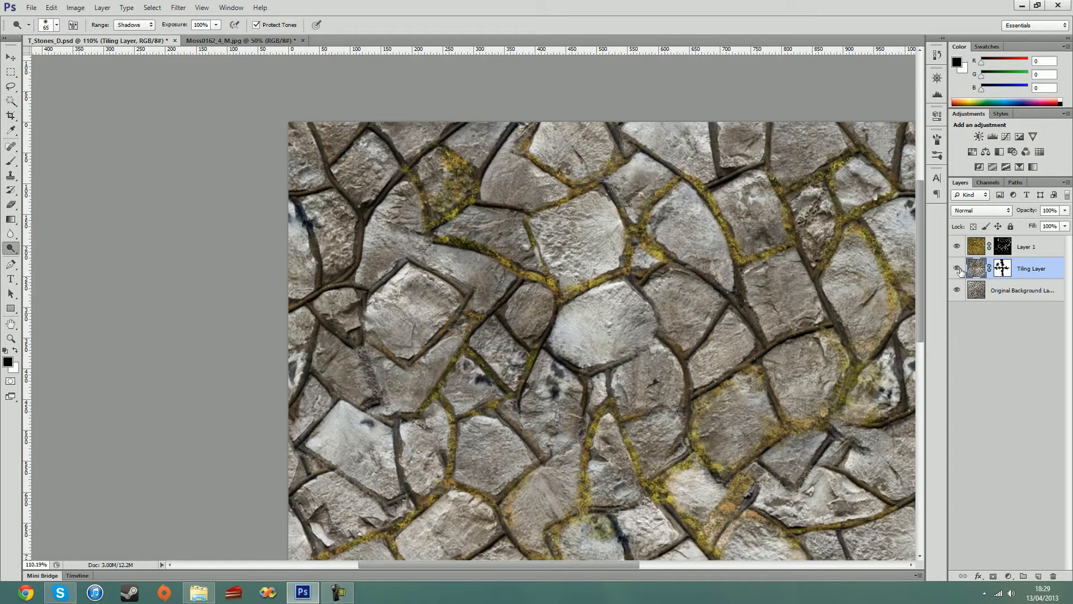
{"action": "left_click", "coordinate": [957, 268]}
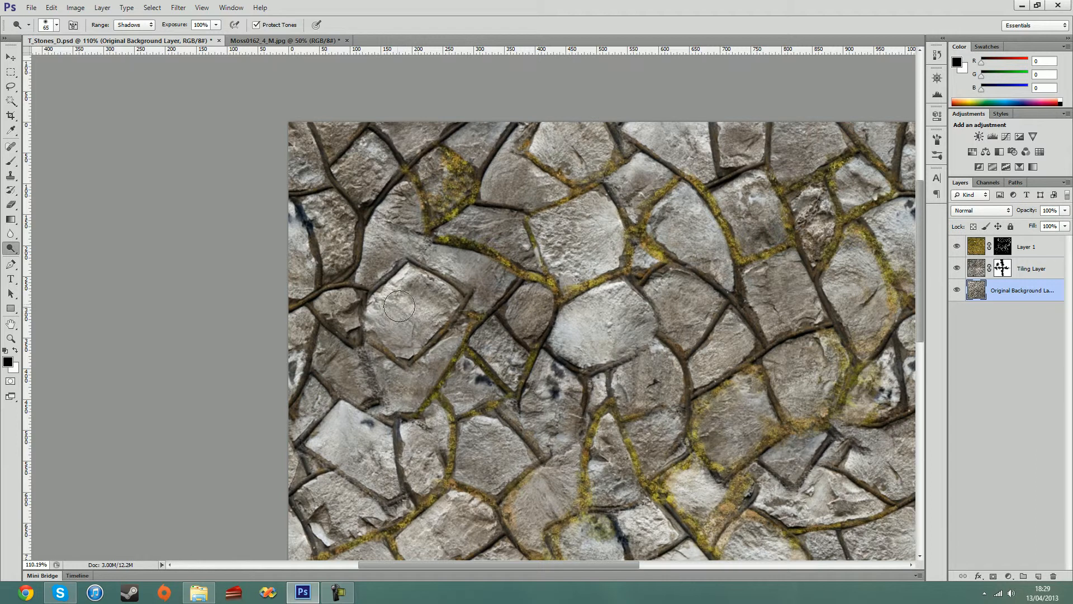
Step: Burn deeper shadows into seams around the centre on both the Tiling and Original Background layers
{"action": "left_click_drag", "start_coordinate": [399, 306], "coordinate": [431, 321]}
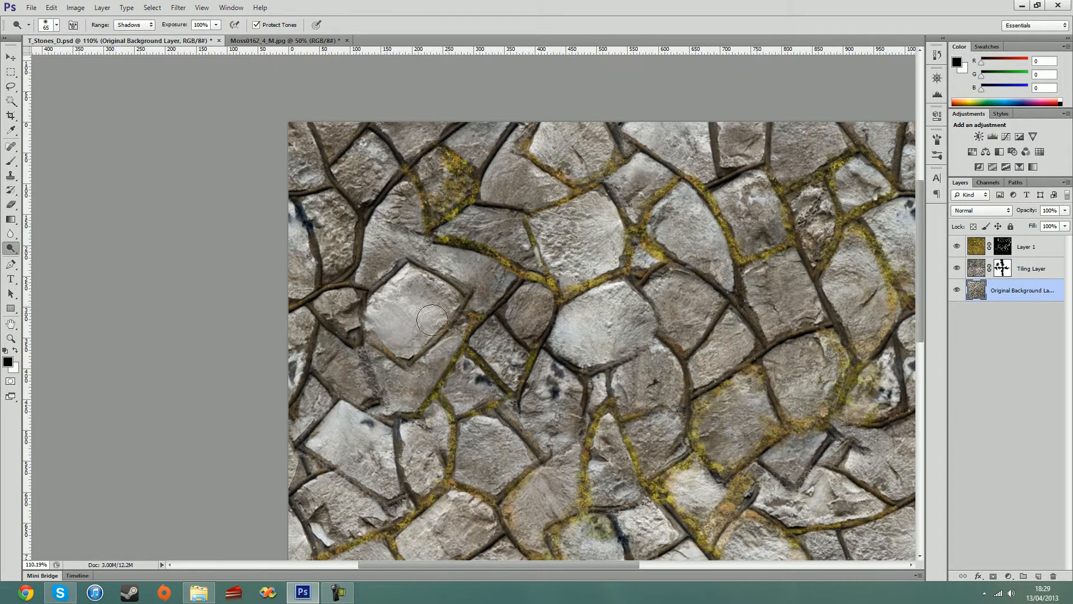
{"action": "left_click_drag", "start_coordinate": [432, 320], "coordinate": [380, 262]}
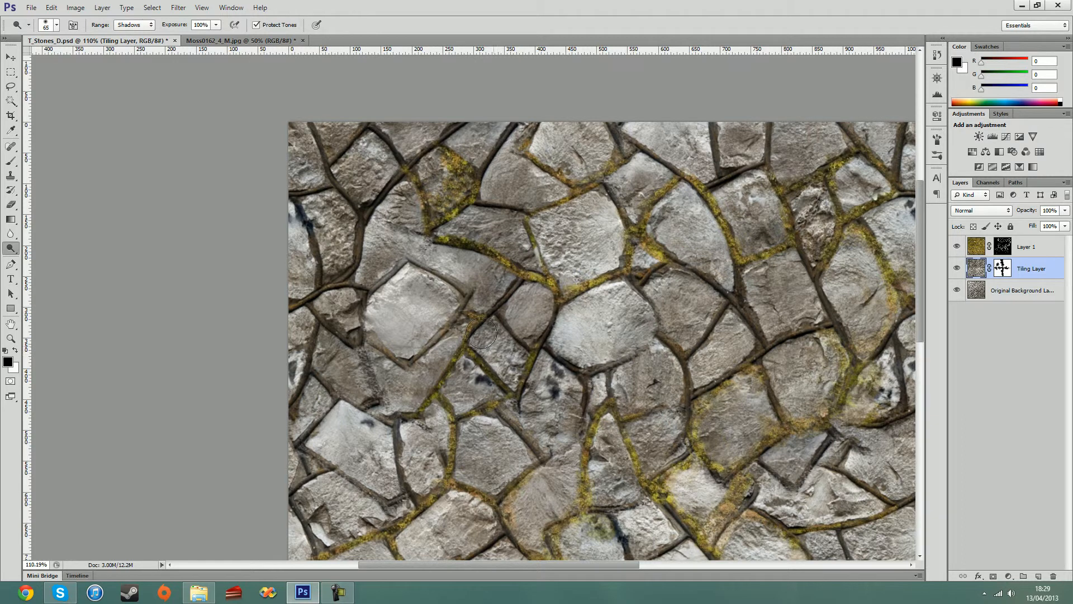
{"action": "left_click_drag", "start_coordinate": [479, 335], "coordinate": [506, 203]}
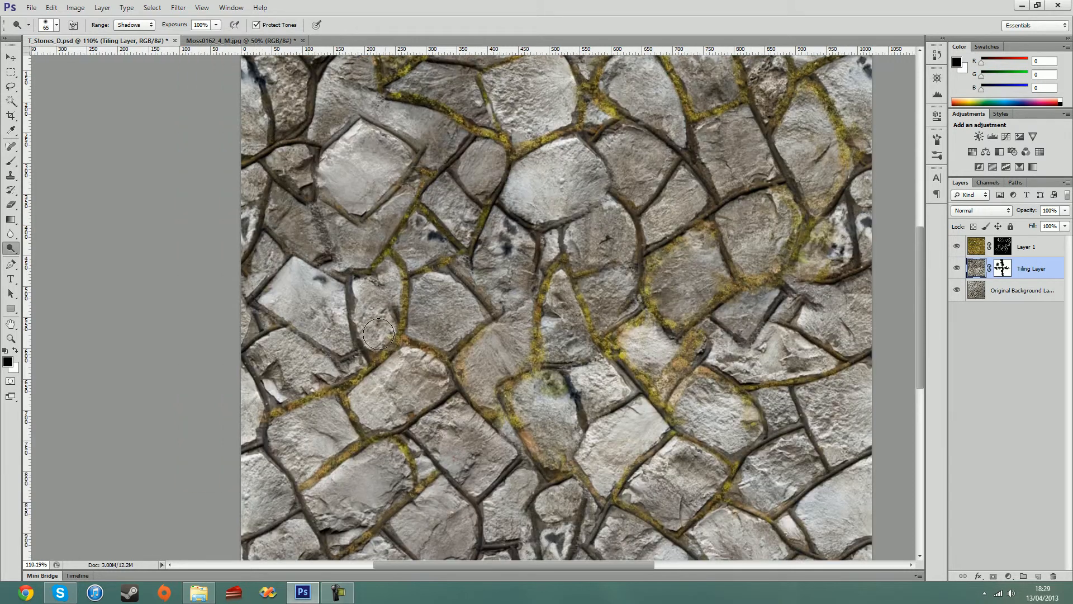
{"action": "left_click_drag", "start_coordinate": [379, 334], "coordinate": [529, 429]}
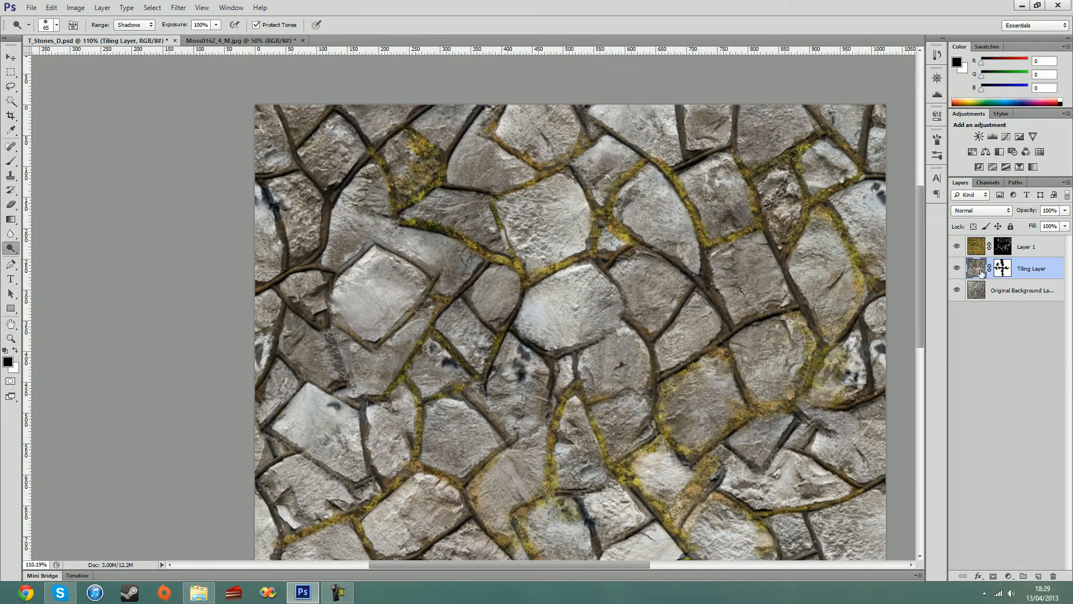
{"action": "left_click", "coordinate": [1022, 290]}
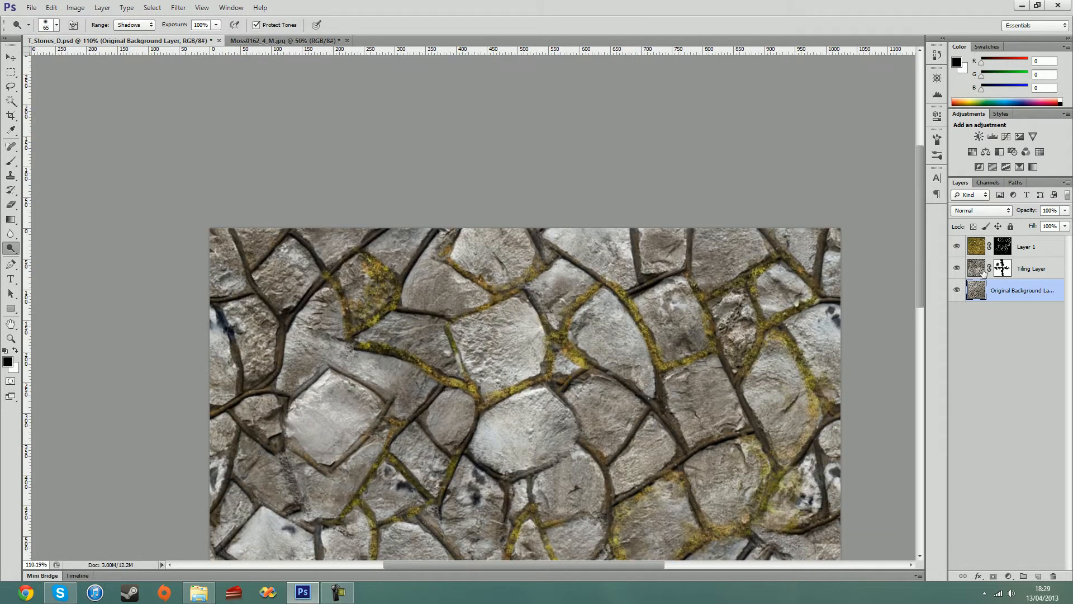
{"action": "left_click", "coordinate": [1030, 269]}
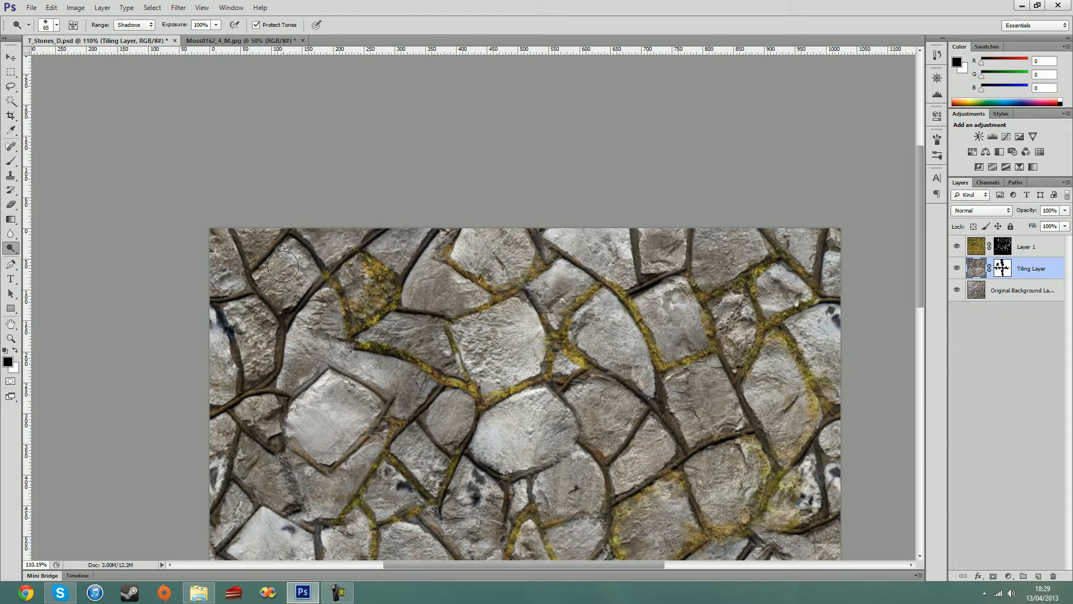
{"action": "left_click_drag", "start_coordinate": [284, 267], "coordinate": [264, 363]}
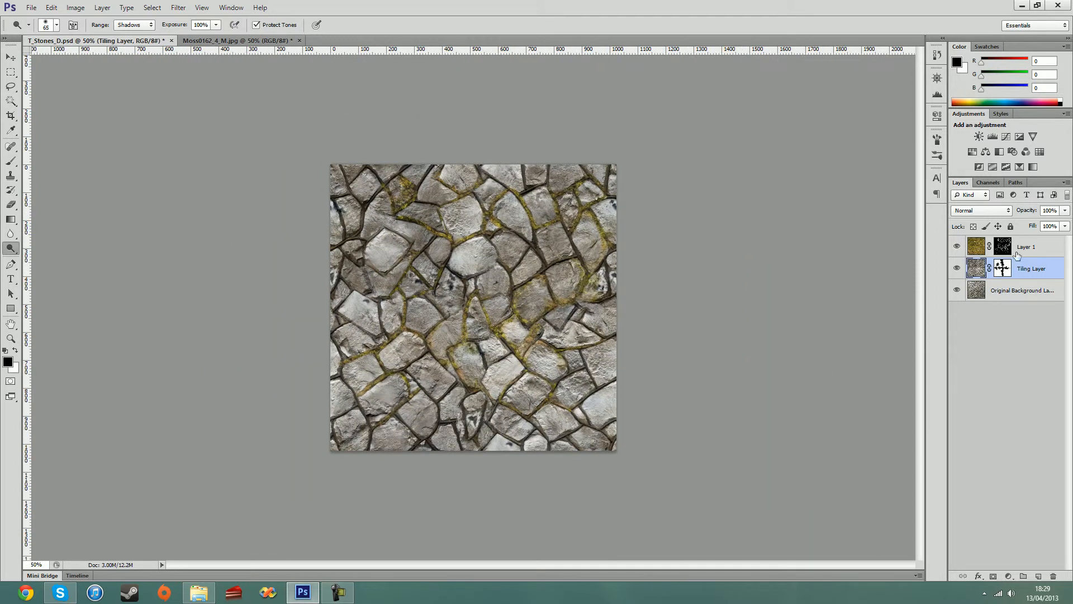
Step: In Save As, set the copy's format to PNG with the name T_Stones_D
{"action": "left_click", "coordinate": [1026, 246]}
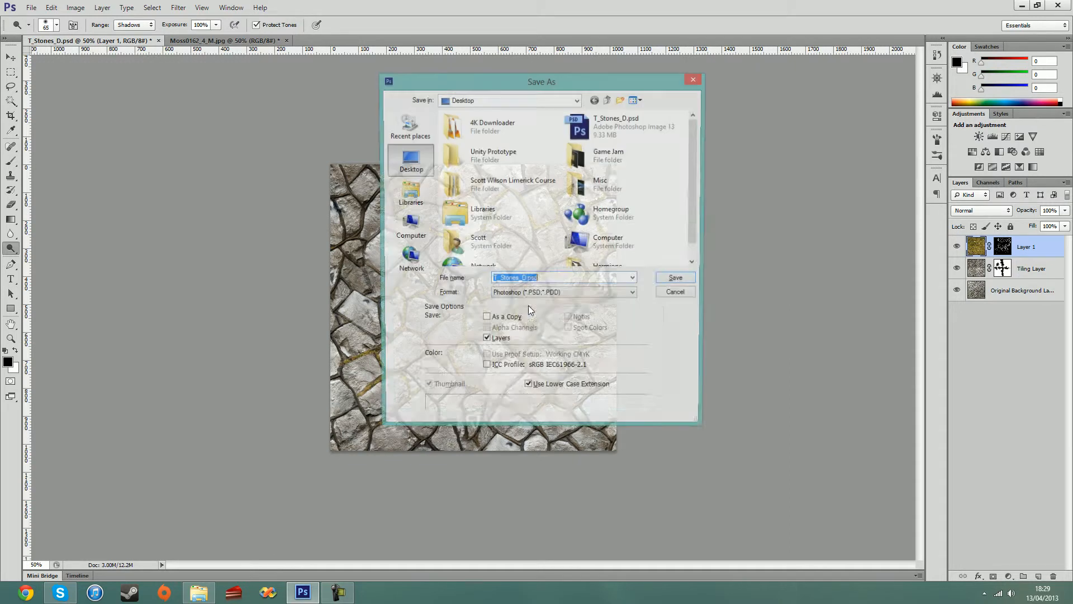
{"action": "left_click", "coordinate": [629, 294]}
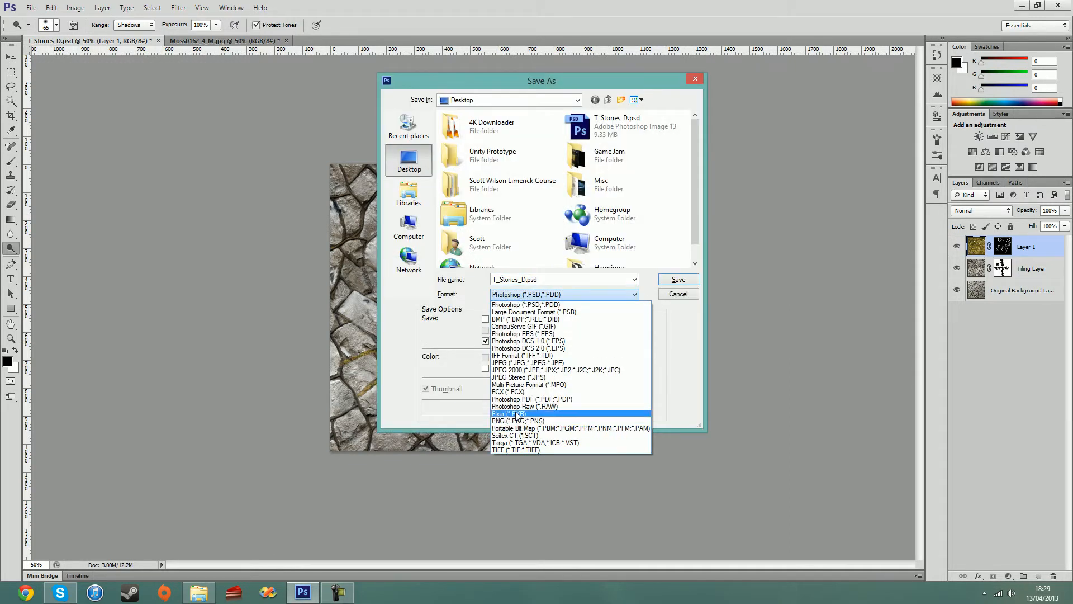
{"action": "left_click", "coordinate": [508, 413]}
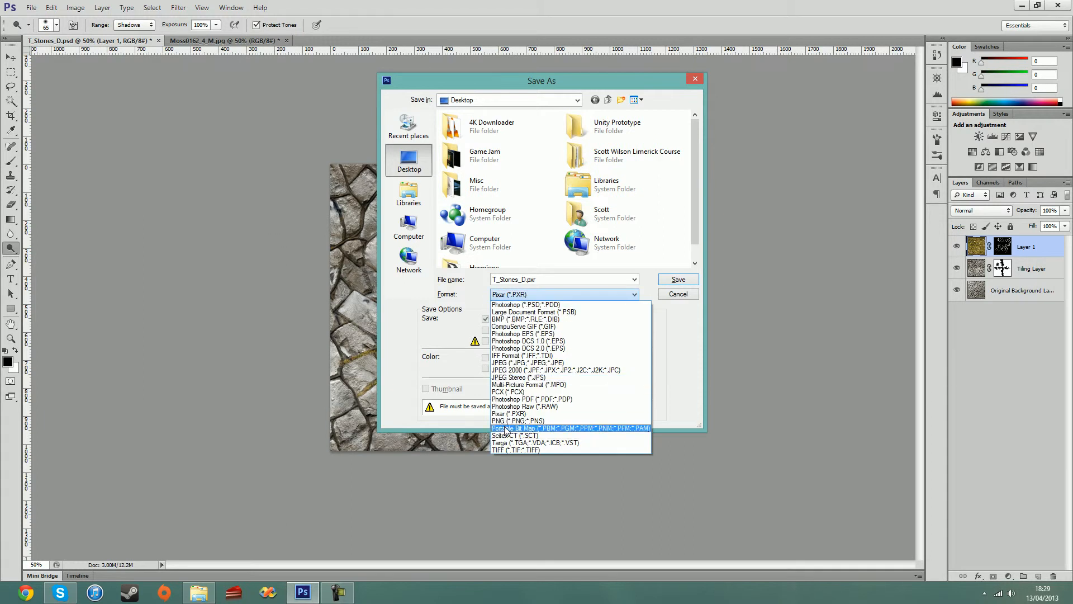
{"action": "left_click", "coordinate": [518, 420]}
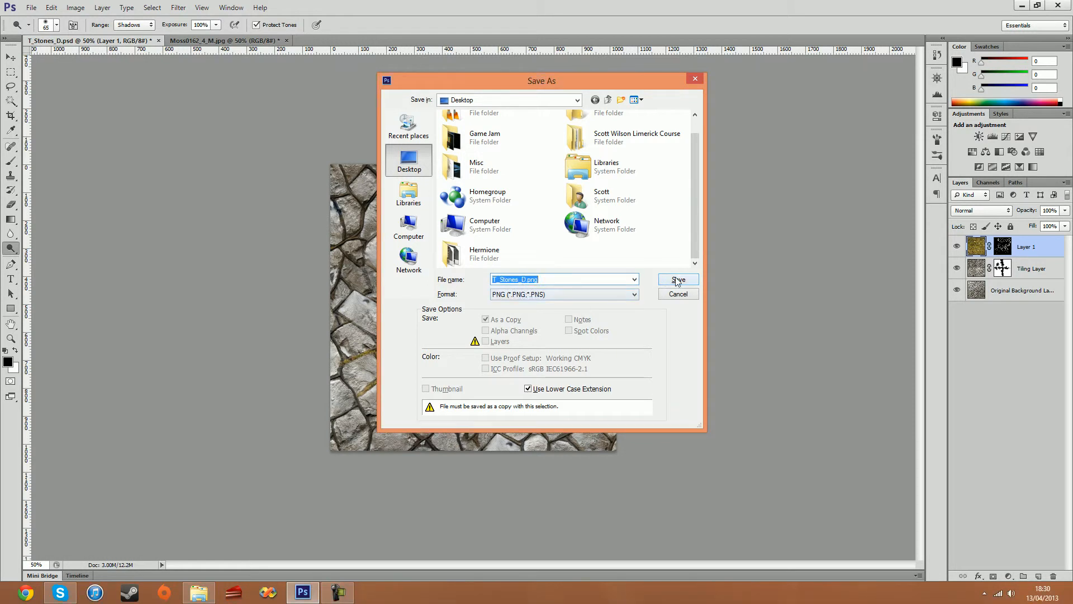
Step: Save T_Stones_D.png to the desktop with PNG compression set to None/Fast
{"action": "left_click", "coordinate": [677, 280]}
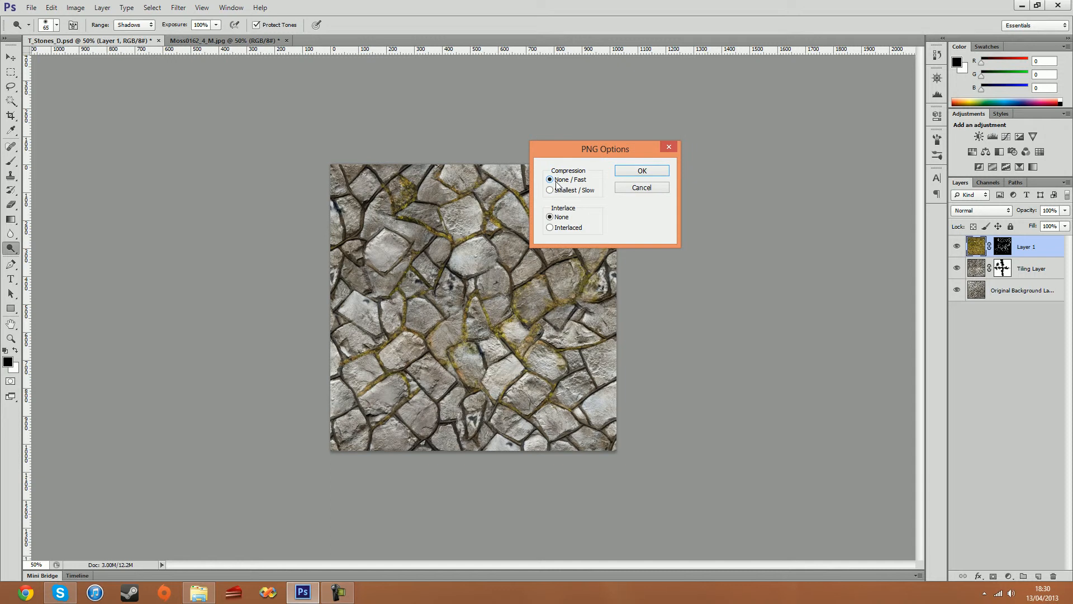
{"action": "left_click", "coordinate": [641, 170]}
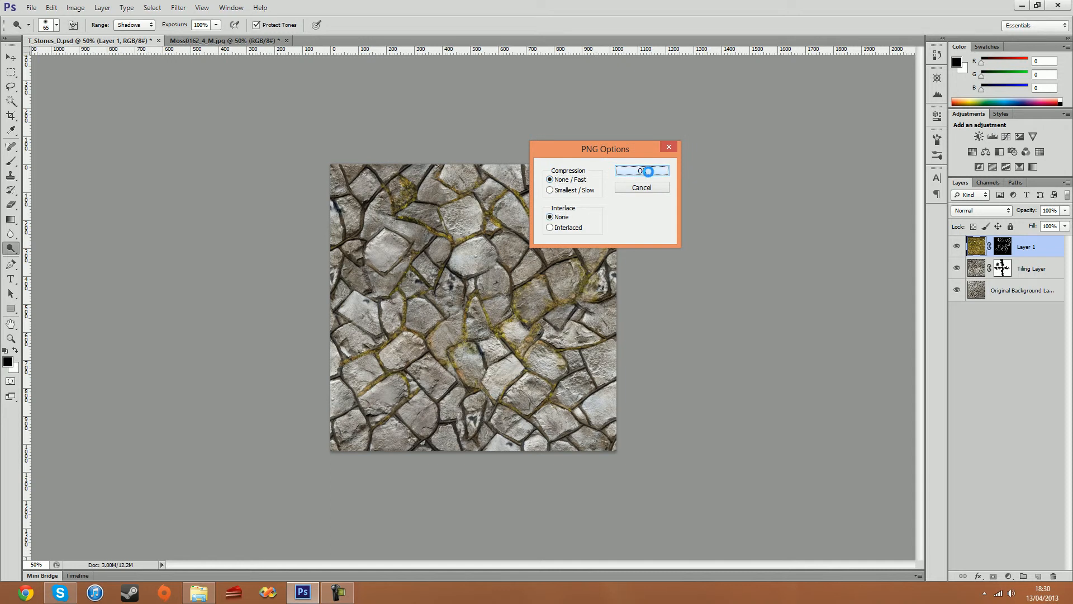
{"action": "left_click", "coordinate": [640, 170]}
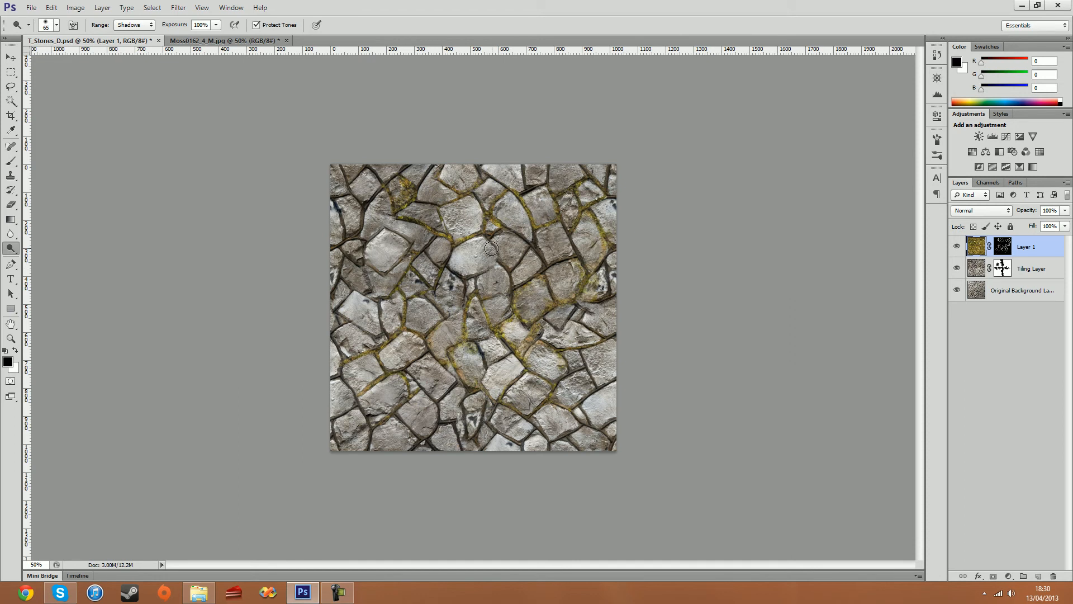
{"action": "mouse_move", "coordinate": [350, 268]}
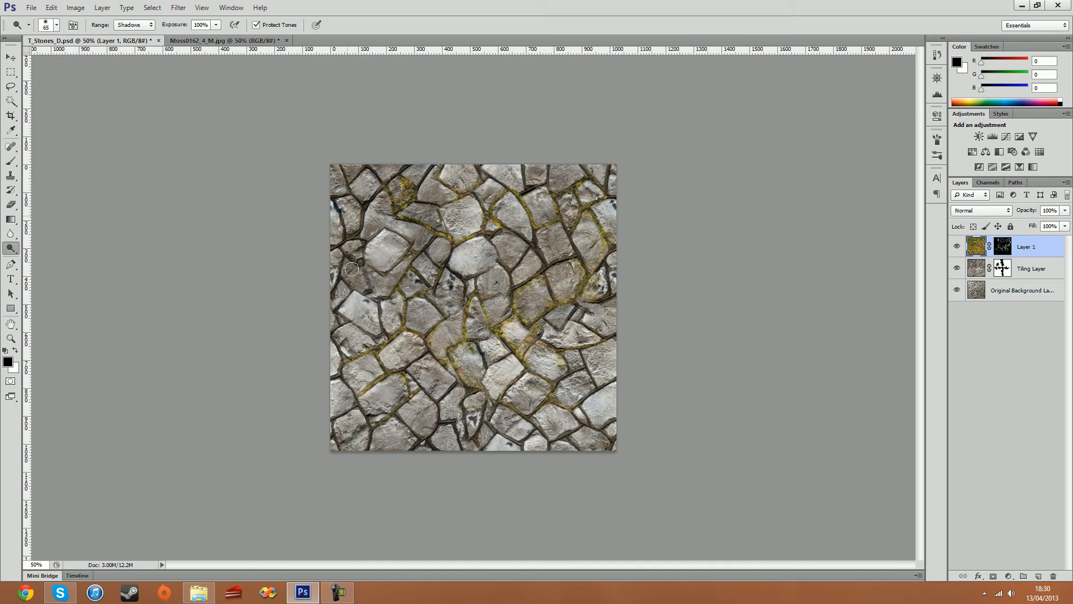
{"action": "mouse_move", "coordinate": [623, 455]}
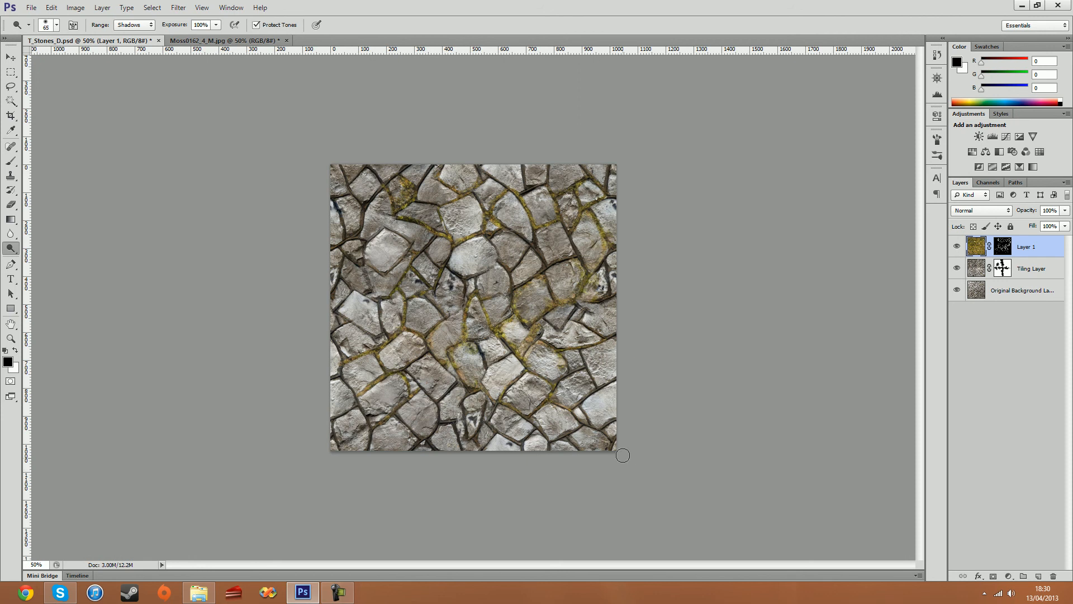